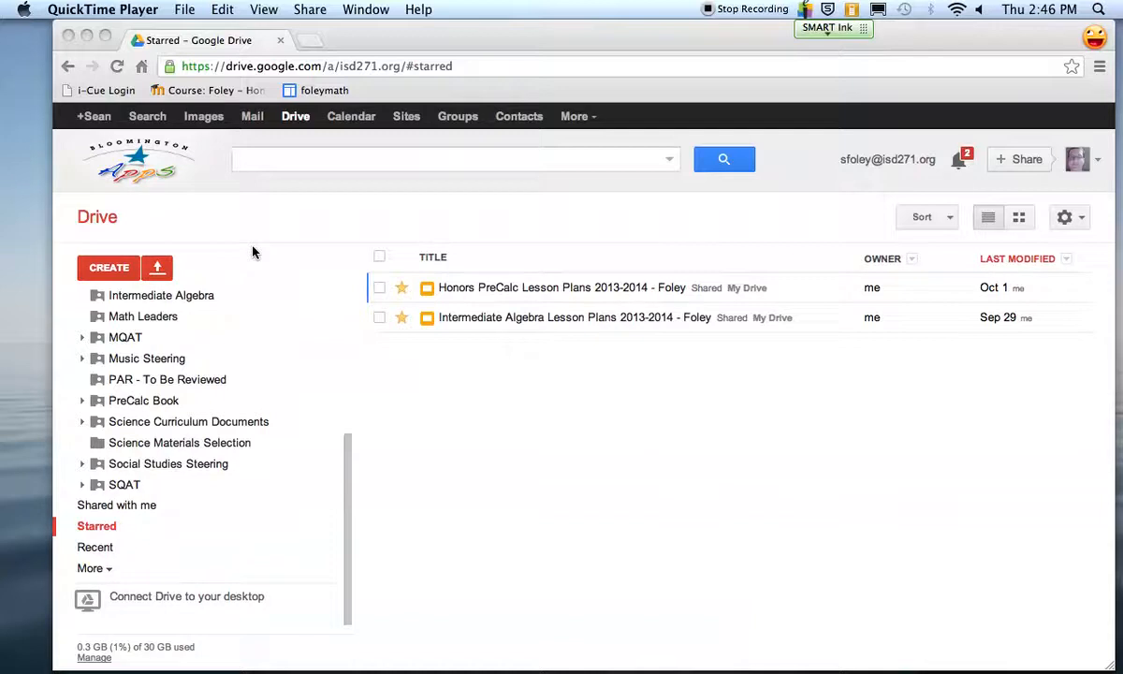
mouse_move(258, 241)
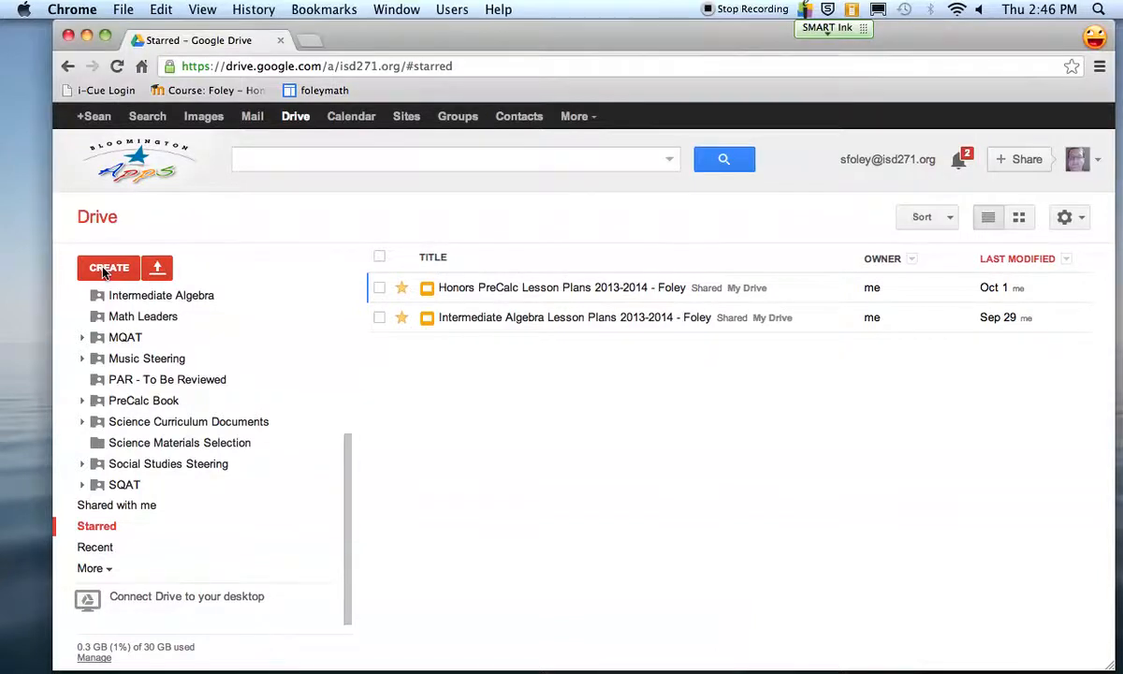
Create a new blank spreadsheet from the Google Drive CREATE menu
click(109, 268)
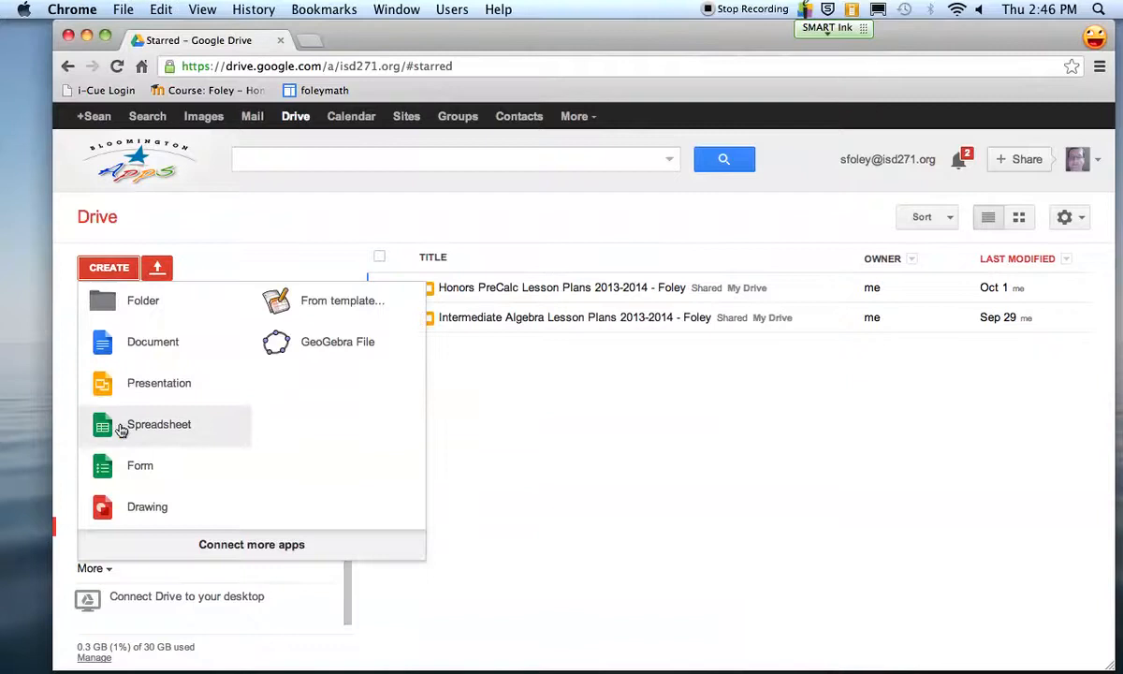
click(158, 425)
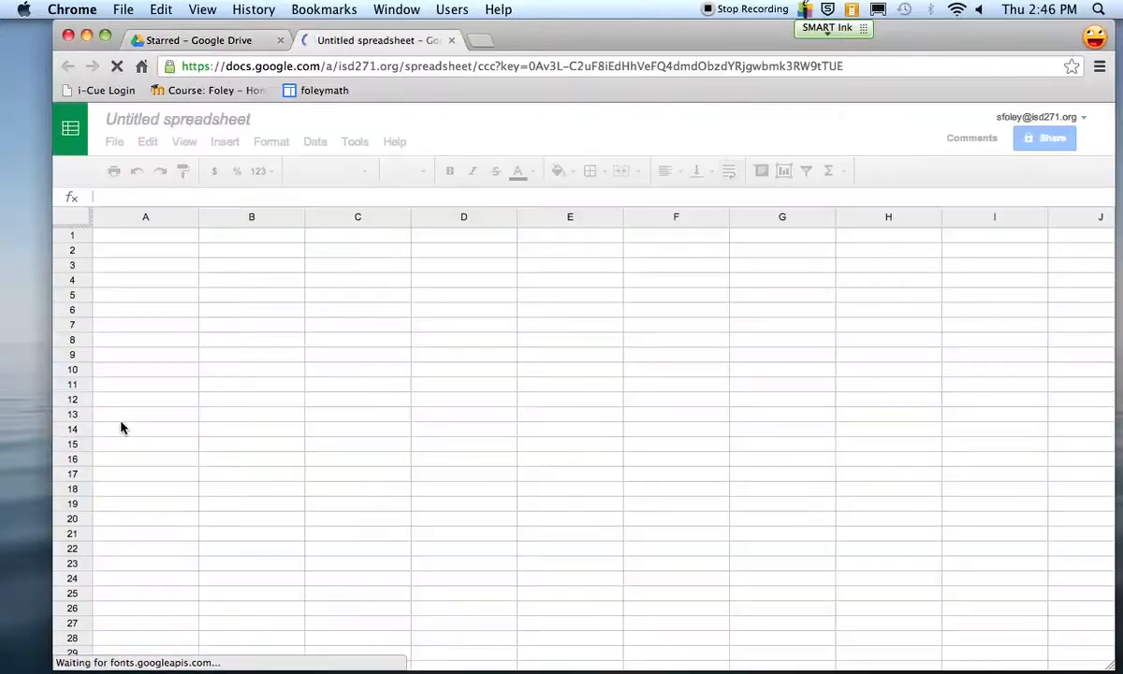
mouse_move(206, 134)
text(Trig. Project Dat)
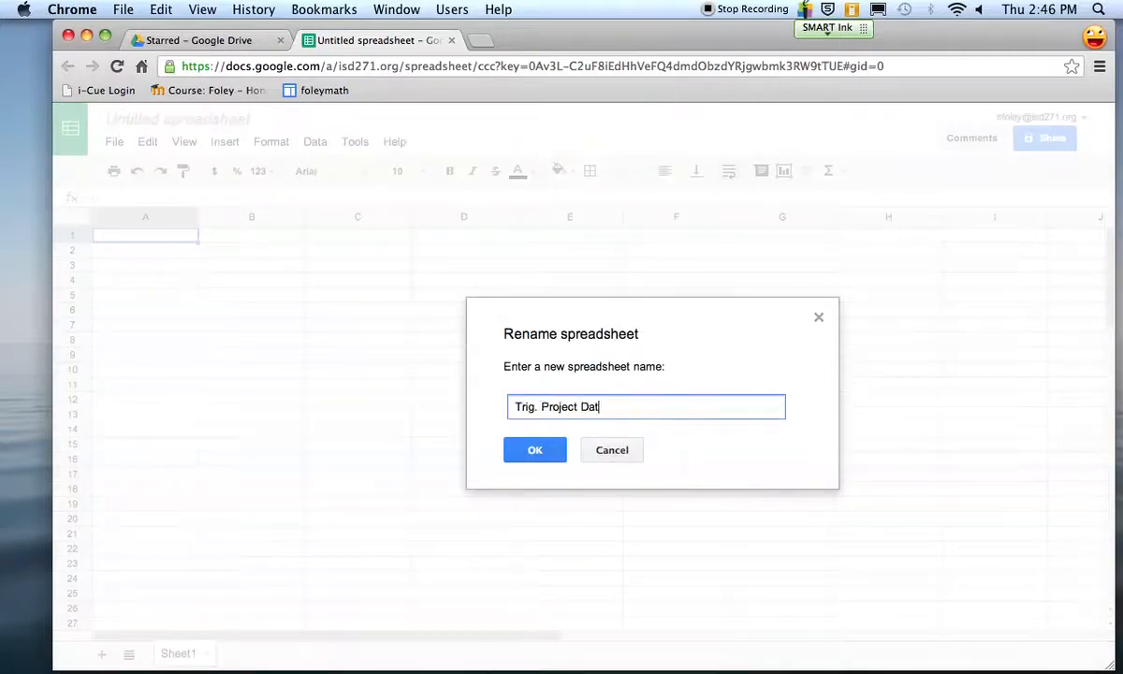
Rename the spreadsheet 'Trig. Project Data' and enter the heading 'Time' in A1
click(611, 449)
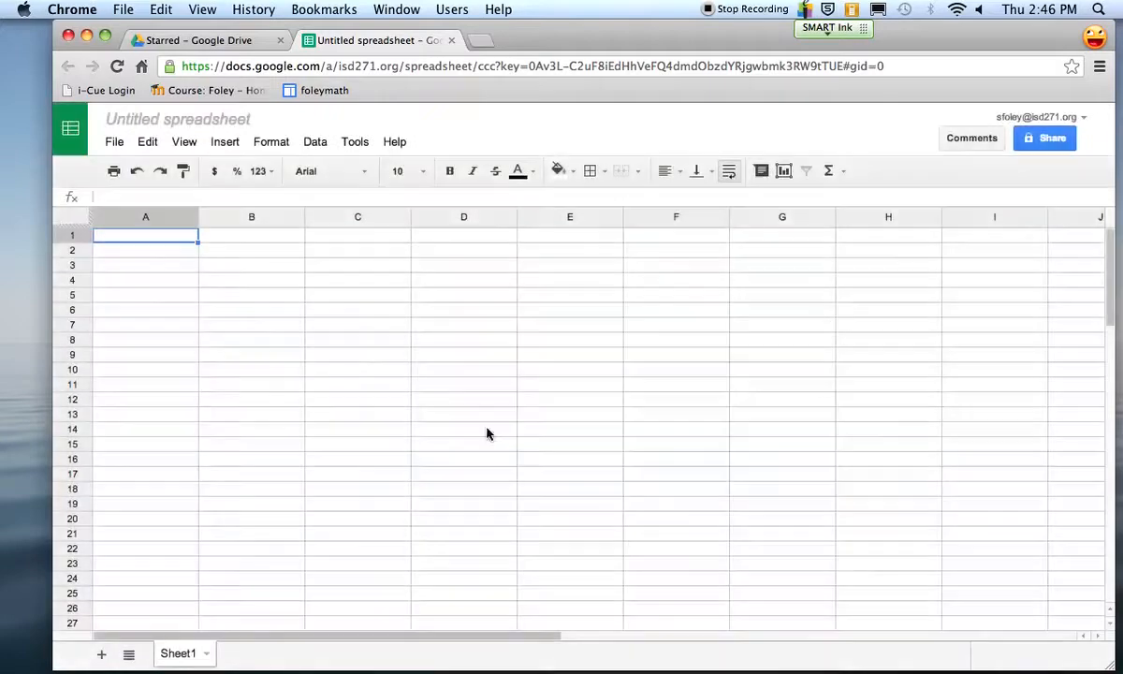
text(Time)
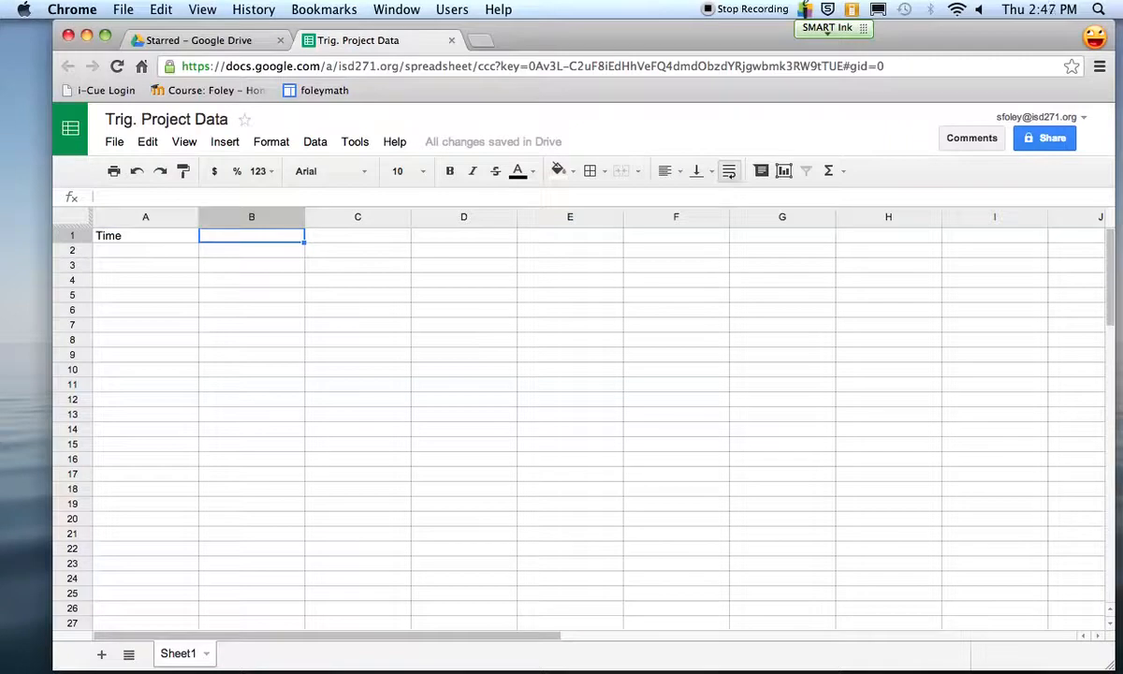
Enter headings 'Temperature' in B1 and 'Day of year' in A1, then days 15, 45, 74, 103, 114, 150, 180
text(Temperature)
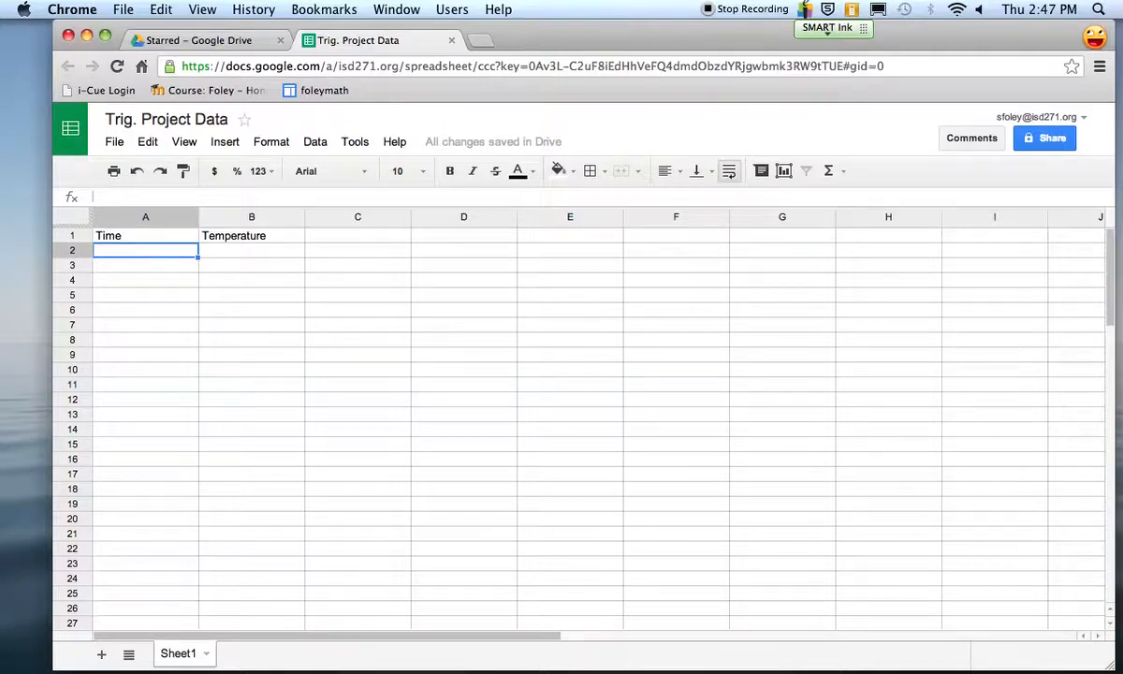
text(Day of year)
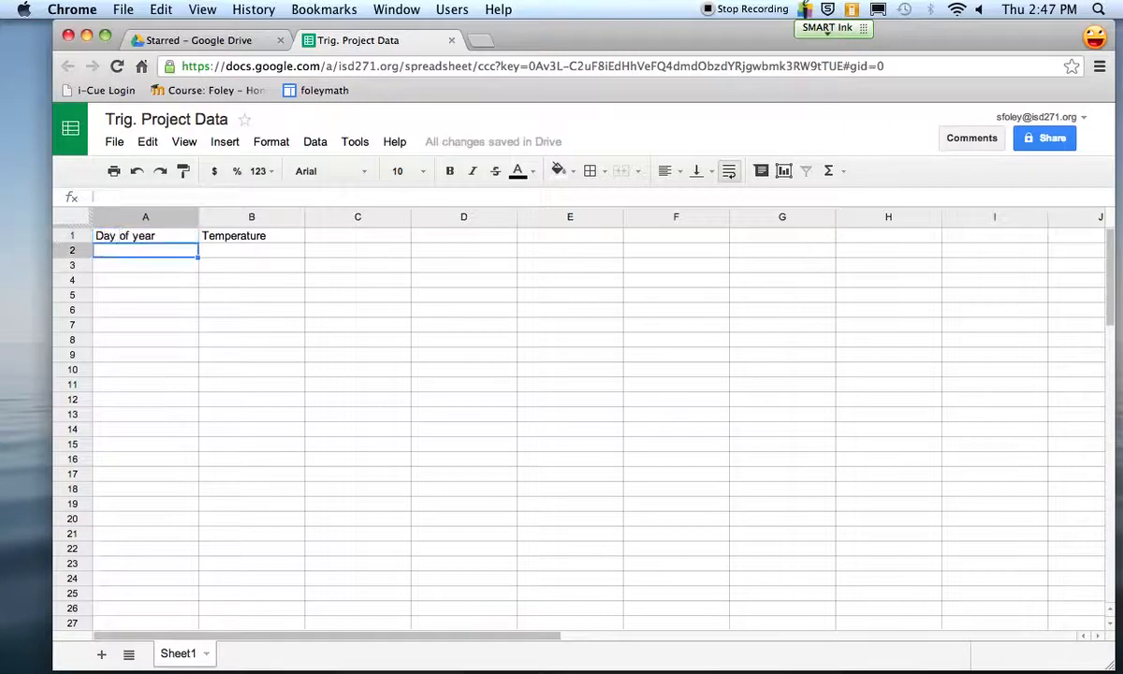
text(15)
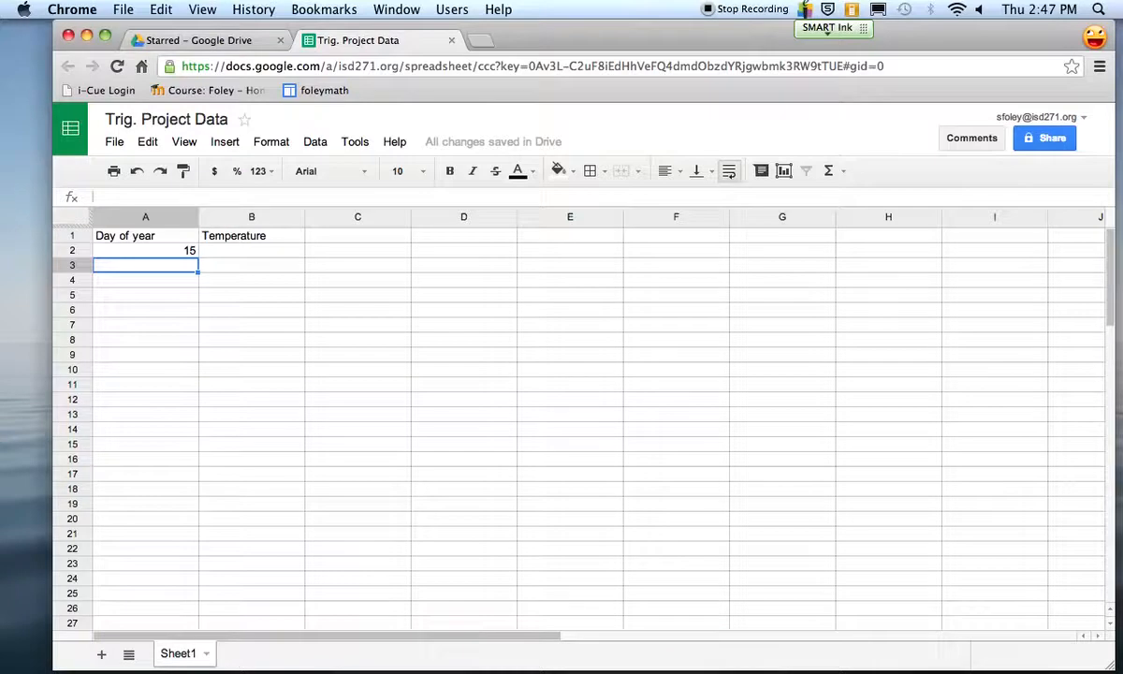
text(45)
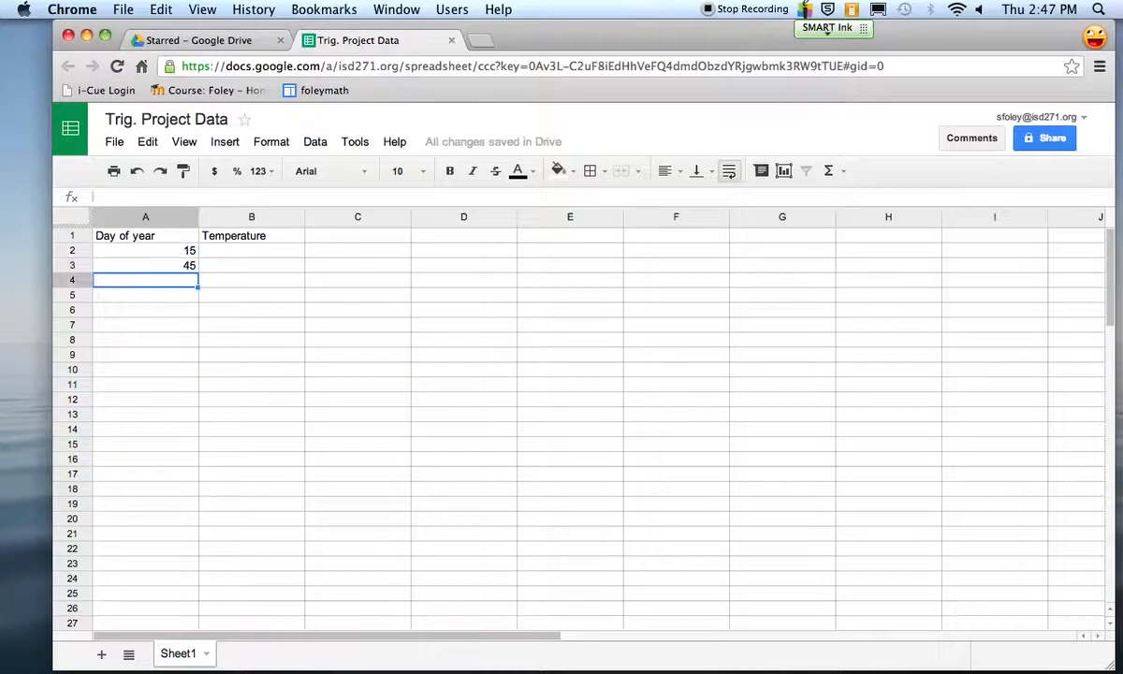
text(74)
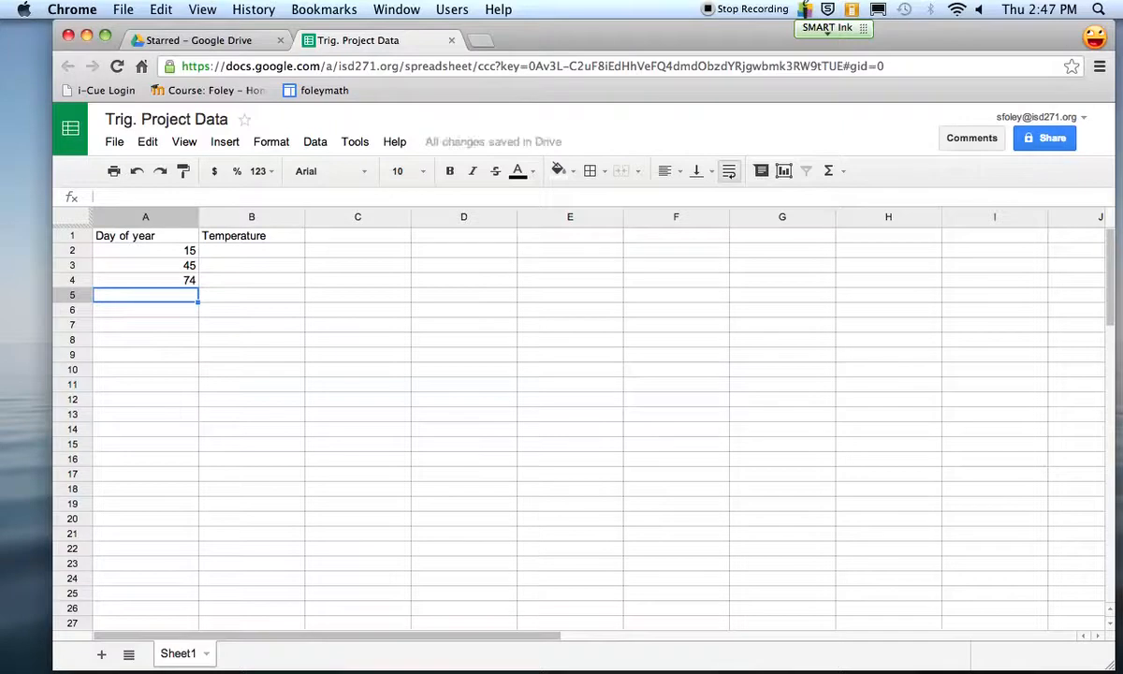
text(103)
click(145, 310)
text(114)
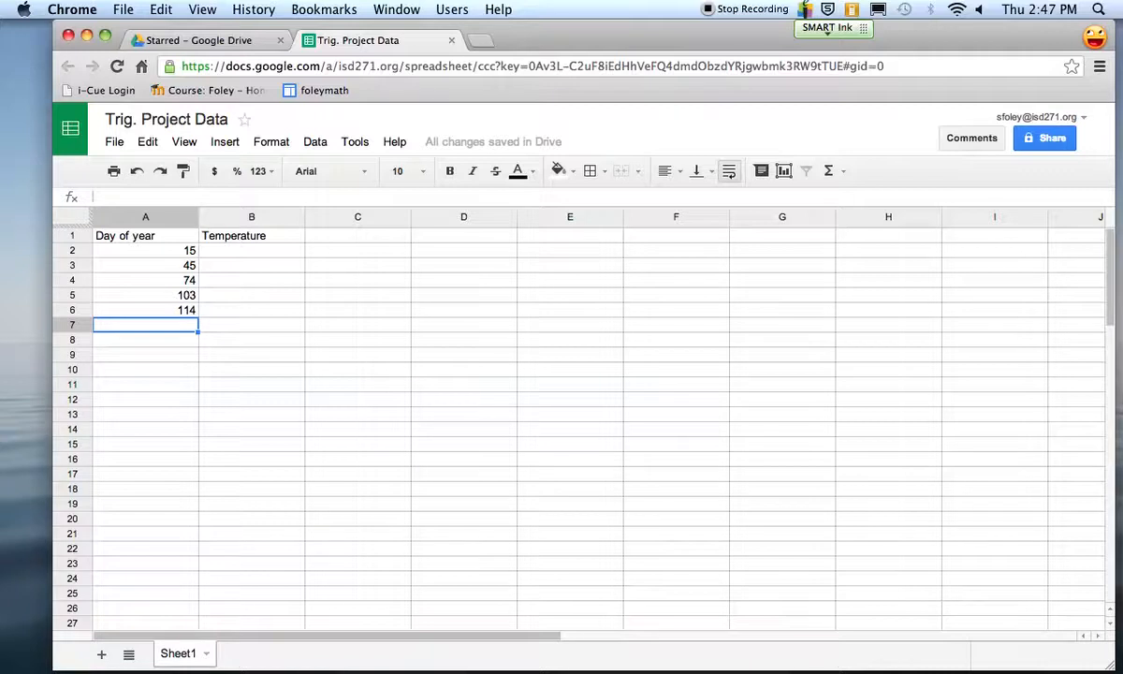
text(150)
click(145, 340)
text(180)
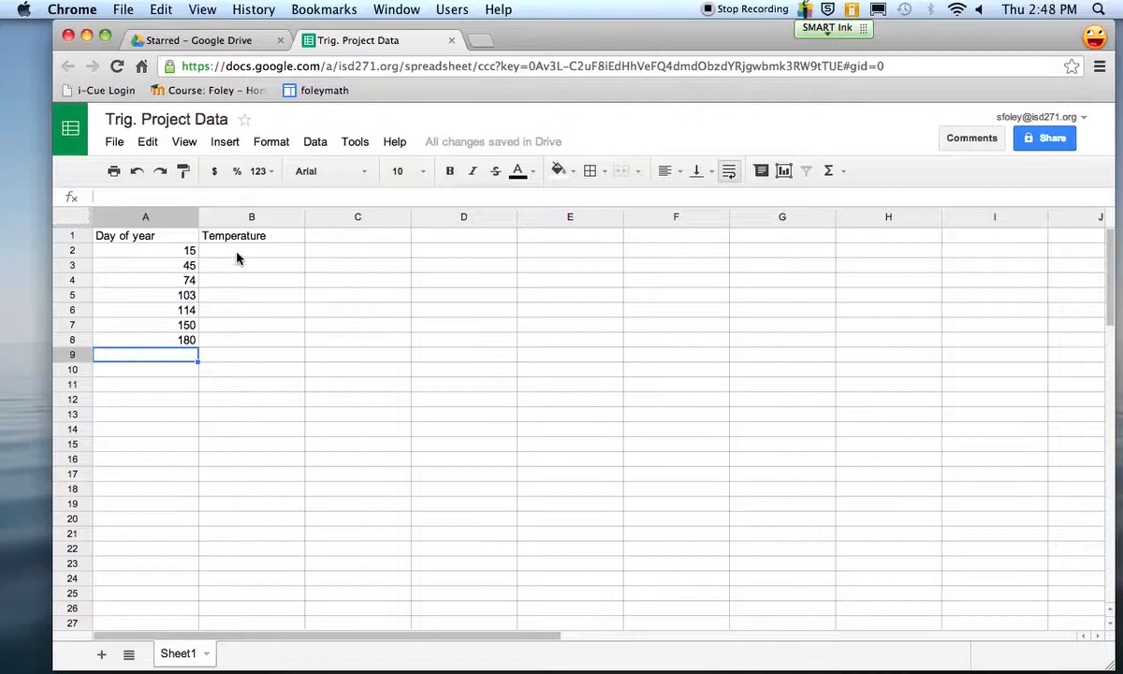
Enter temperatures 5, 10, 18, 21, 17, 15, 11 in B2:B8
click(251, 250)
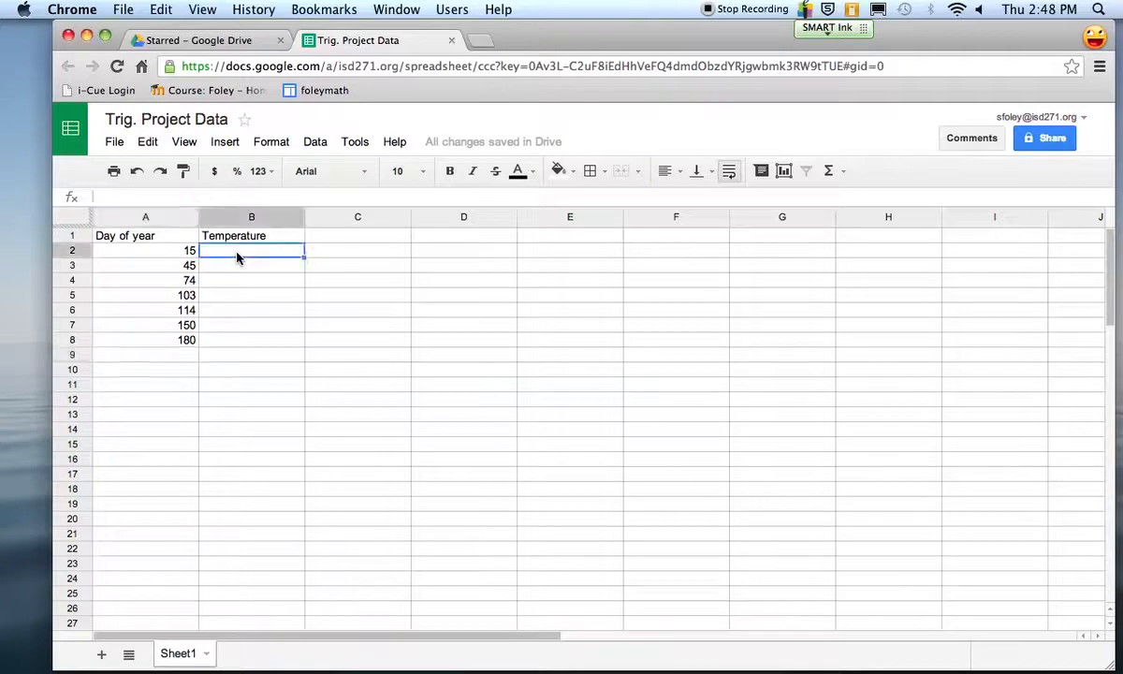
mouse_move(504, 258)
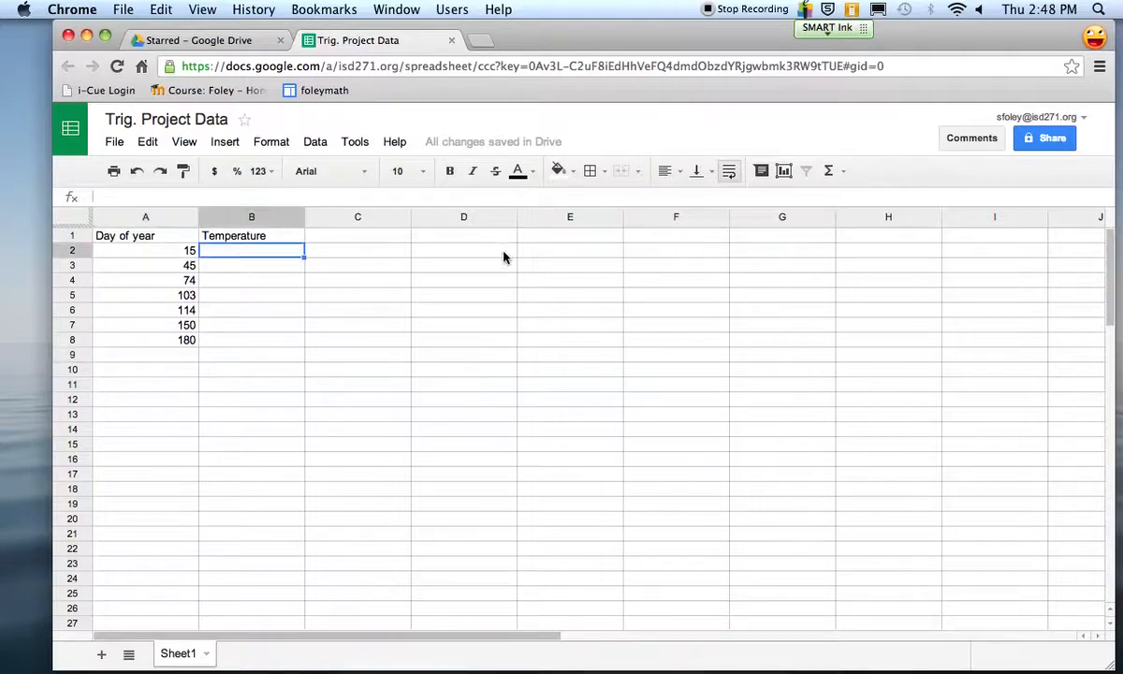
text(5)
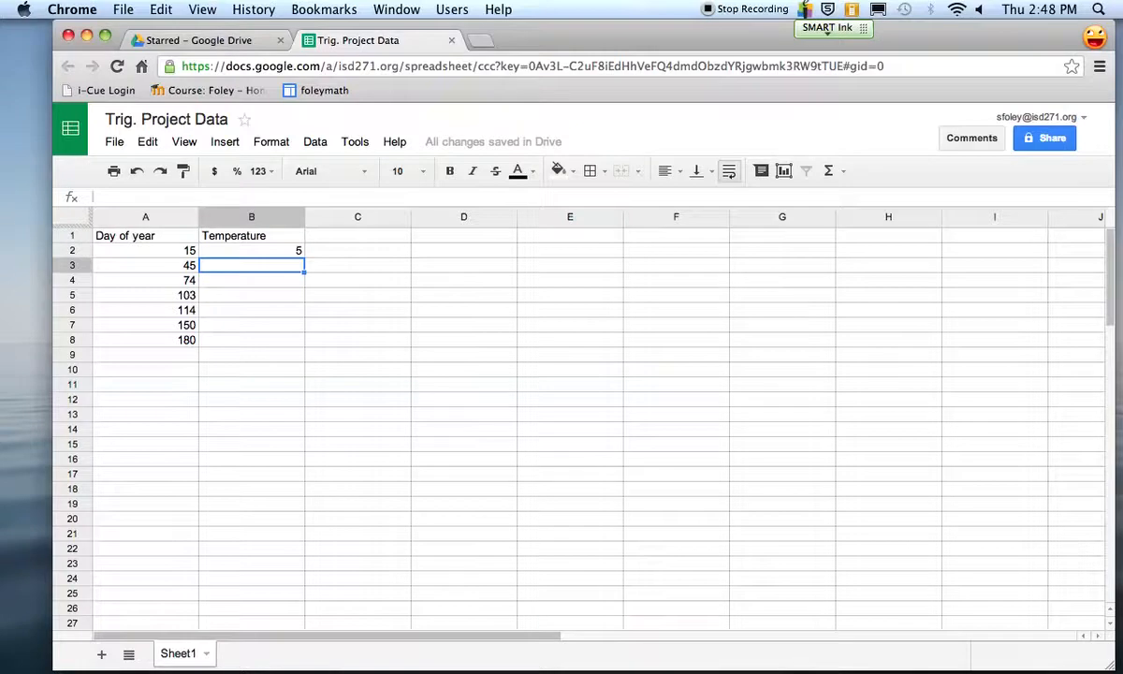
text(10)
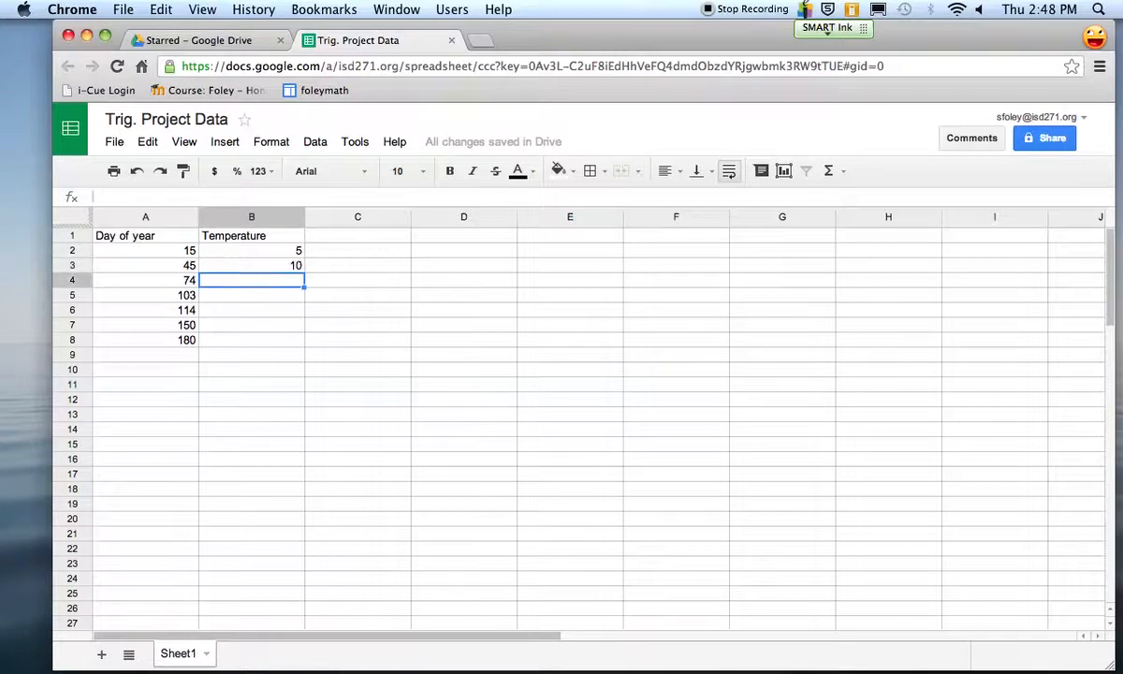
text(18)
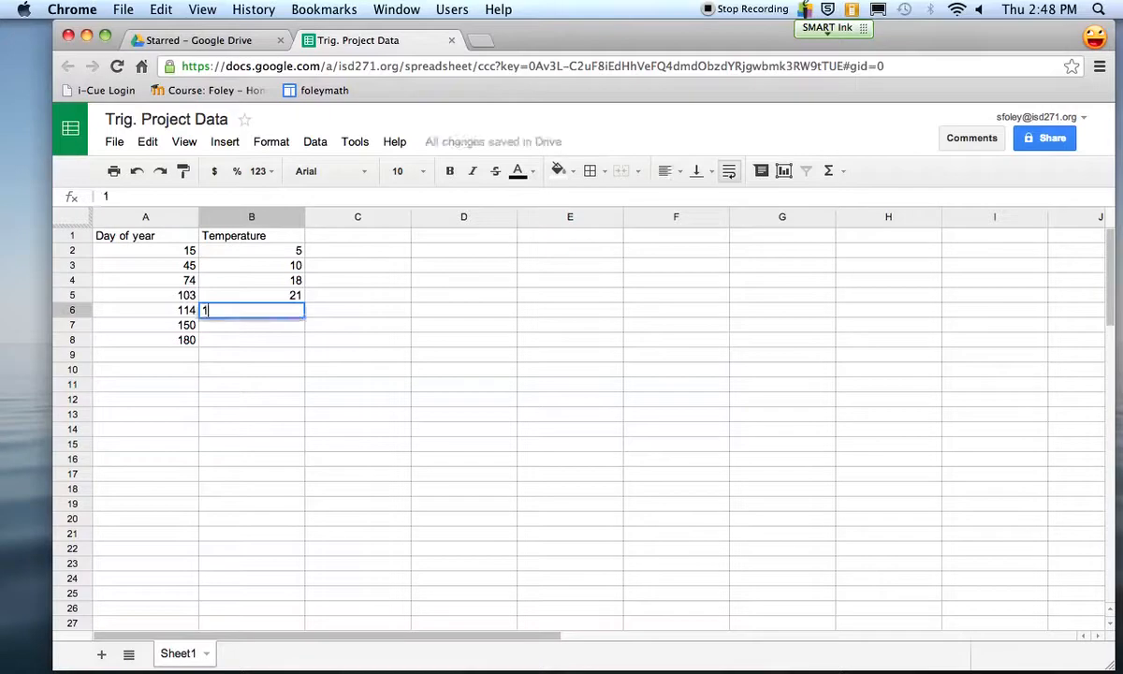
text(17)
click(252, 325)
text(15)
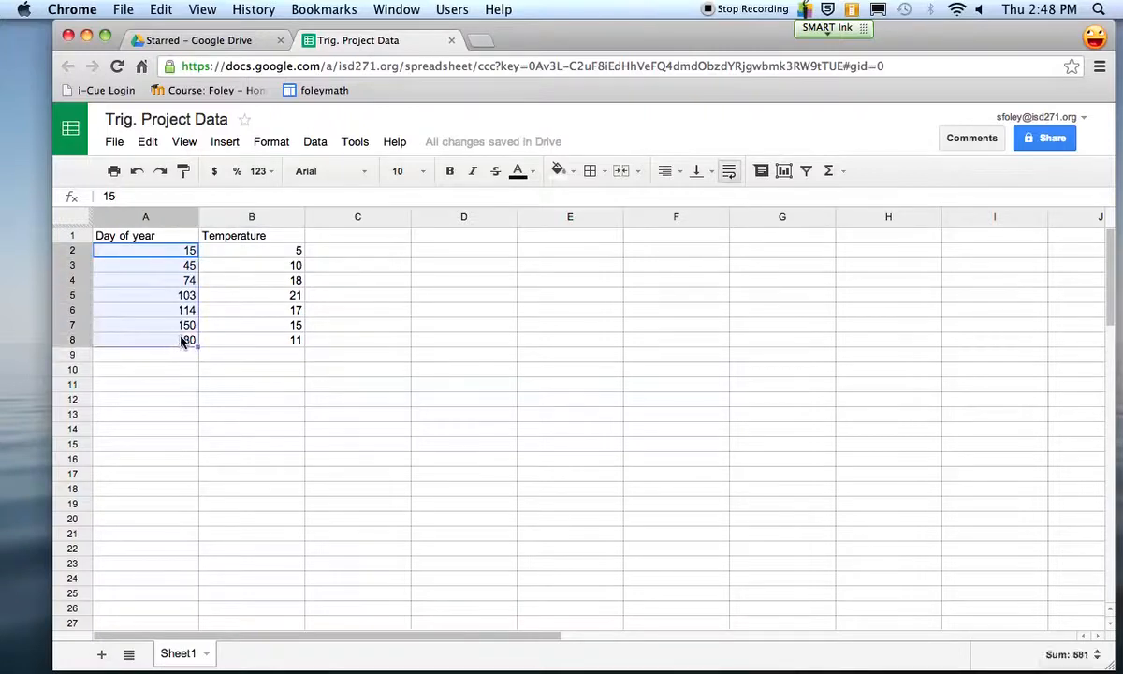
Select the A1:B8 table and insert a chart, opening the Chart Editor
click(145, 369)
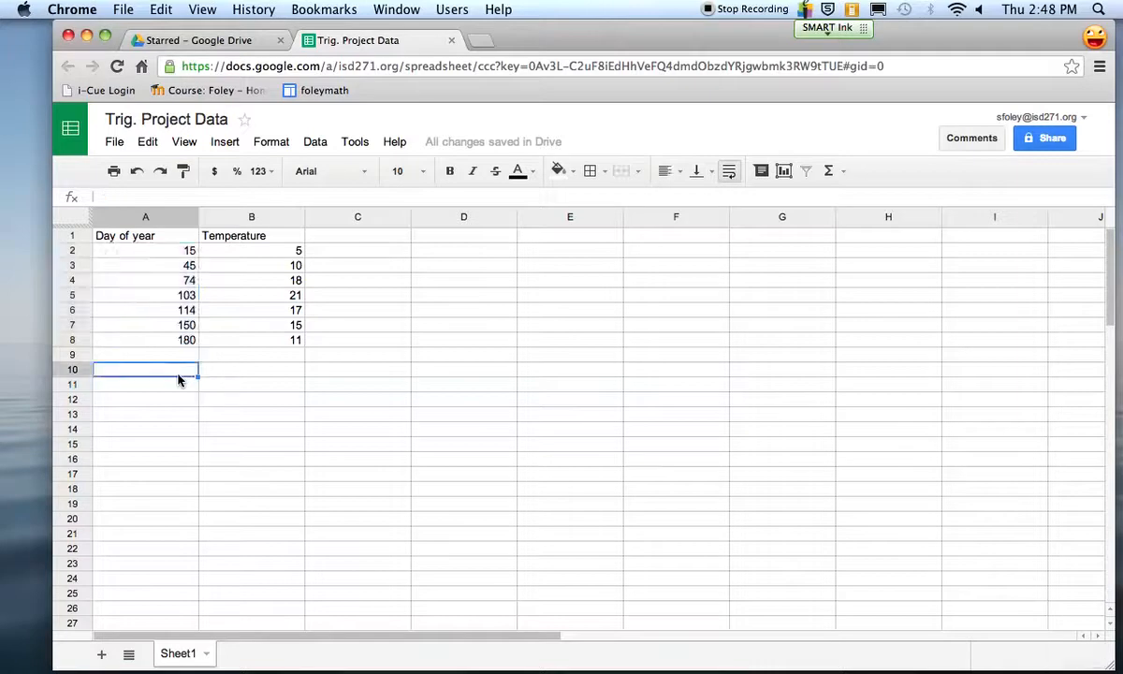
click(146, 235)
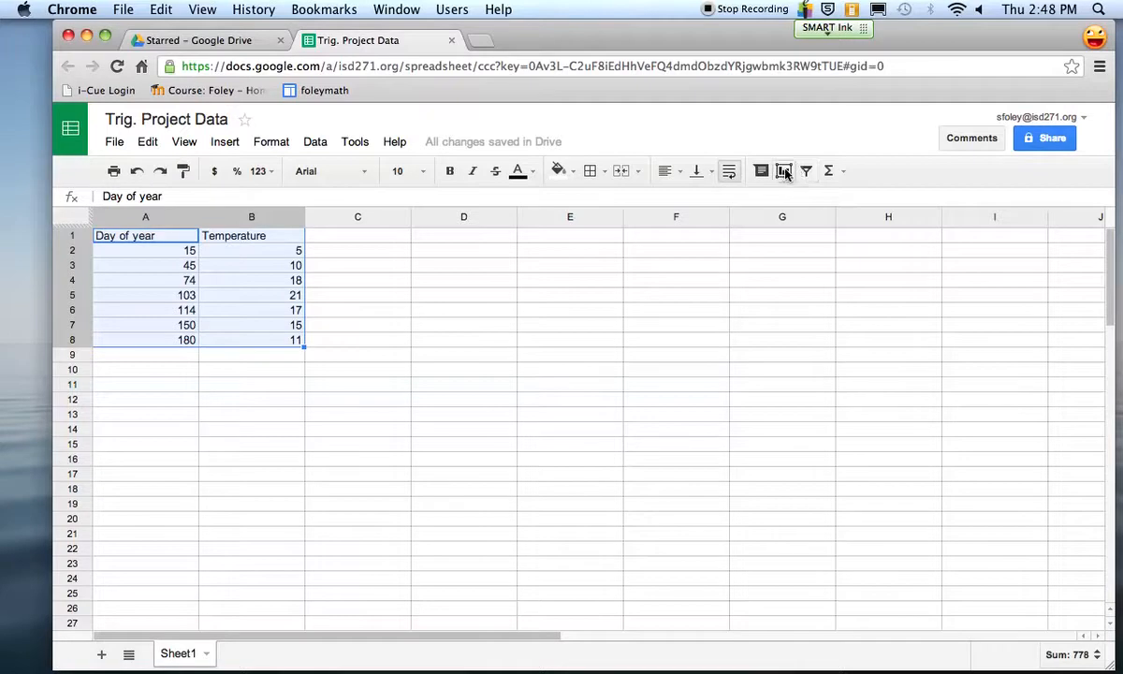
mouse_move(782, 170)
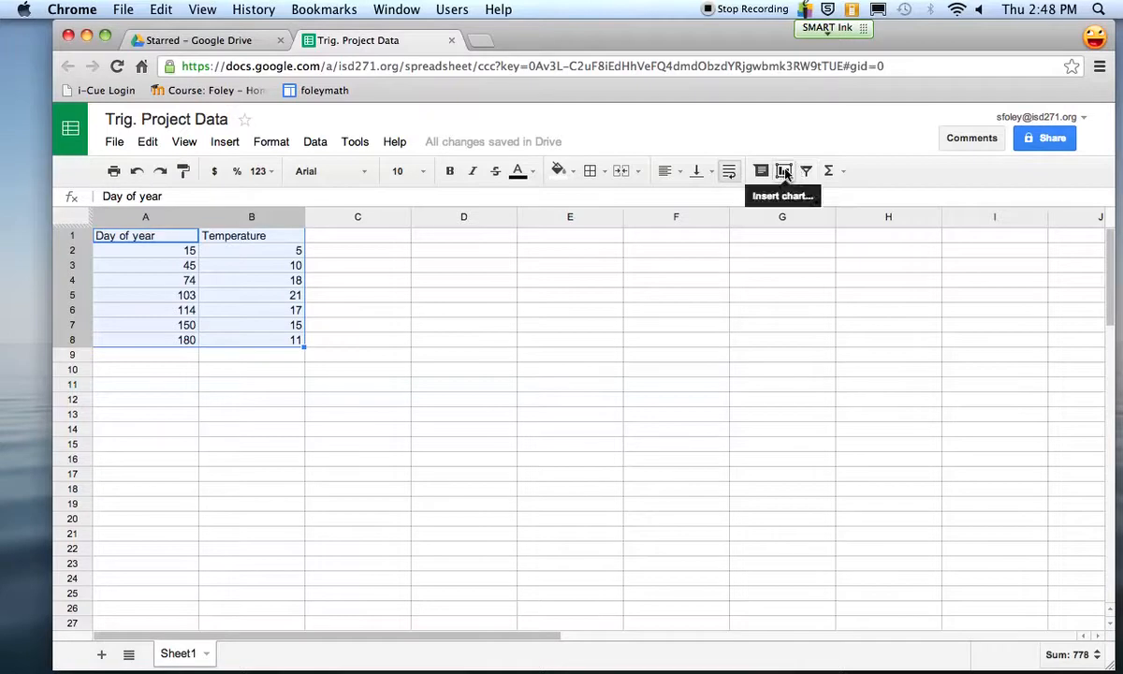
click(784, 171)
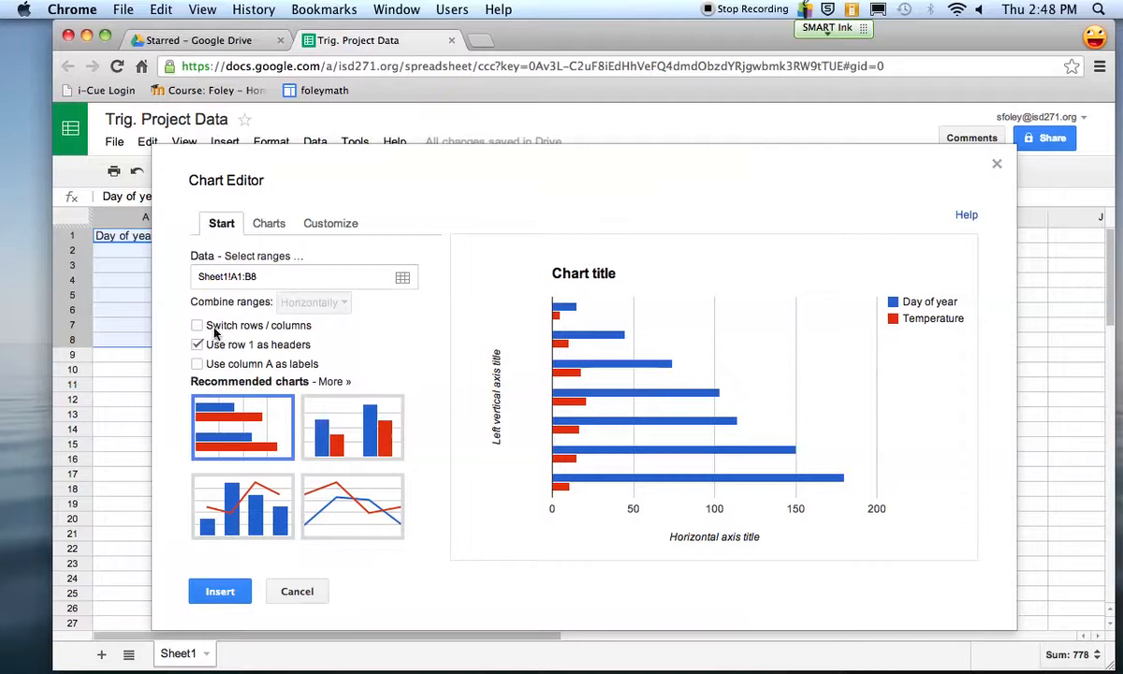
Change the chart type to Scatter and show the Customize settings
click(268, 223)
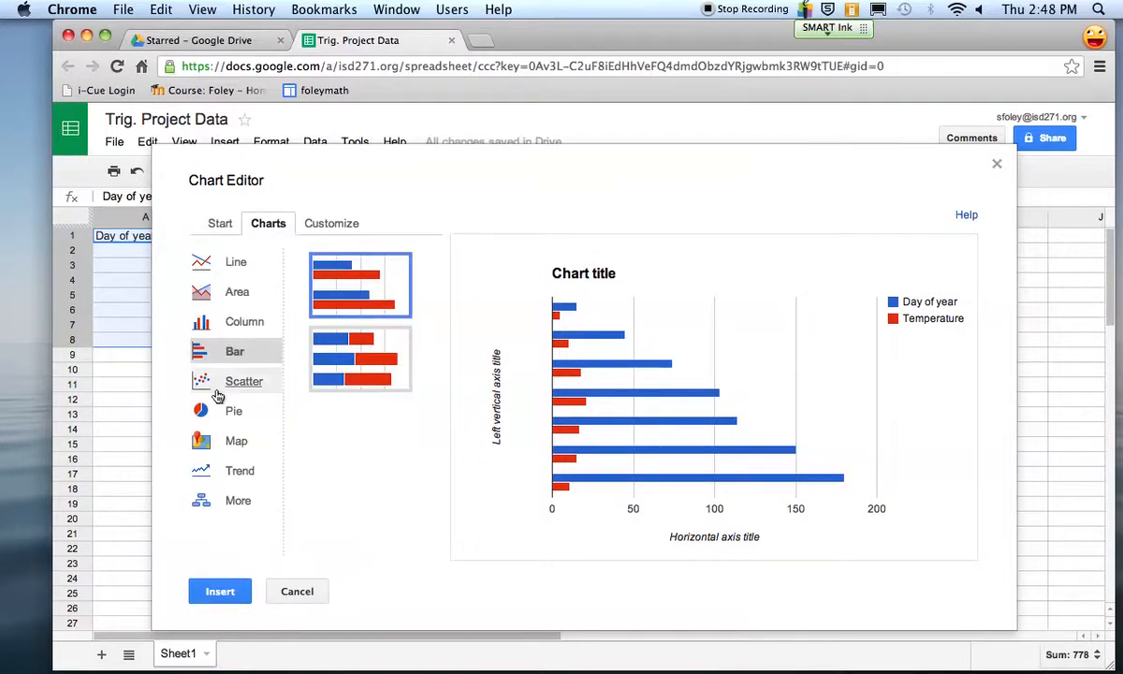
click(244, 381)
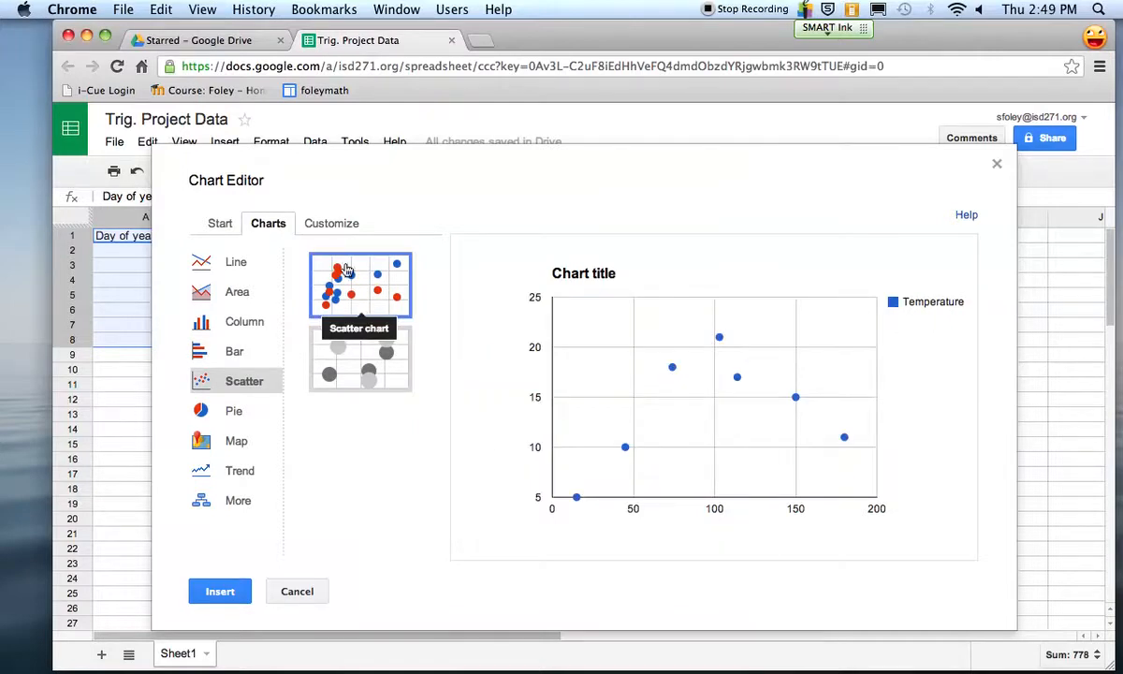
click(332, 223)
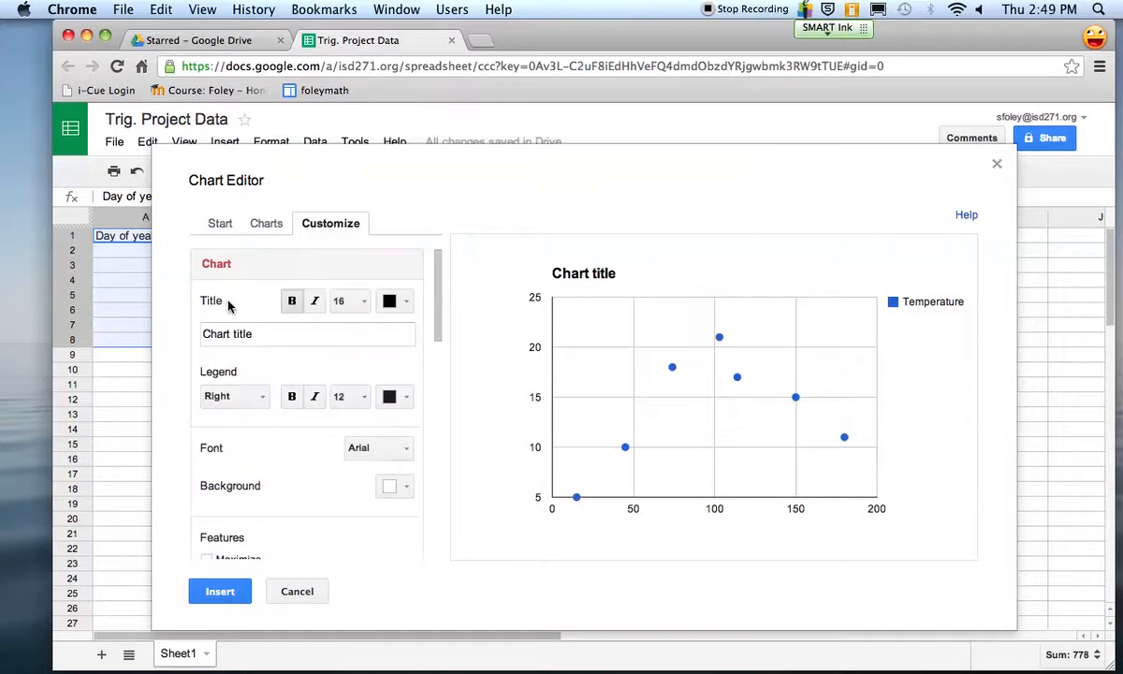
click(307, 333)
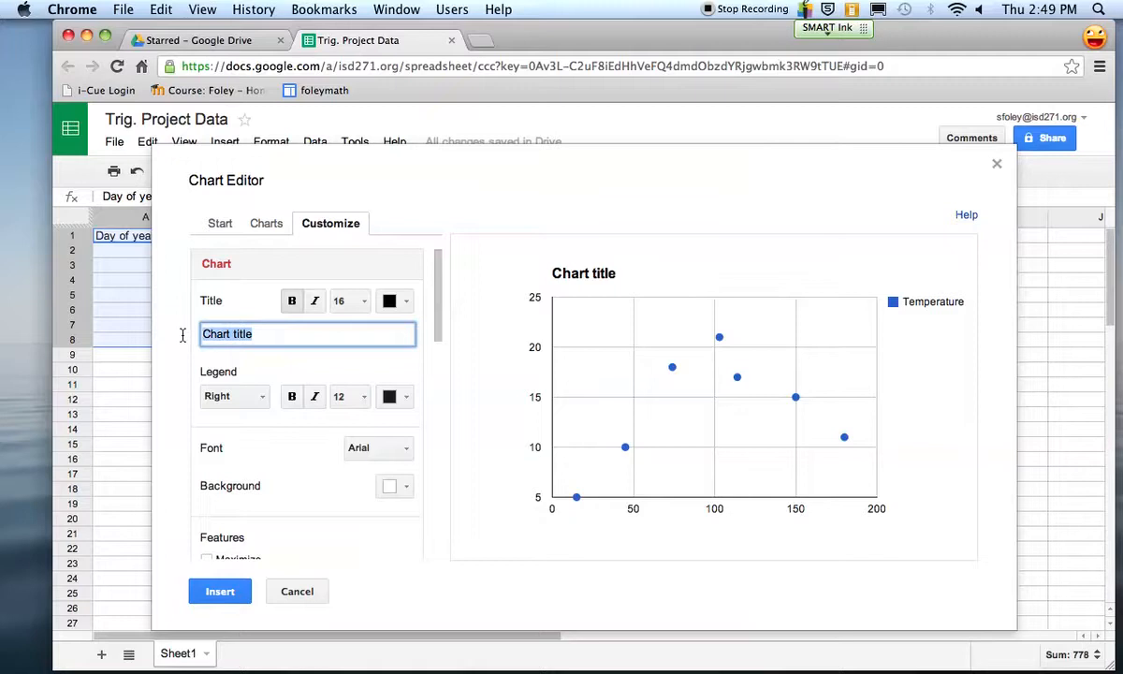
scroll(down, 3)
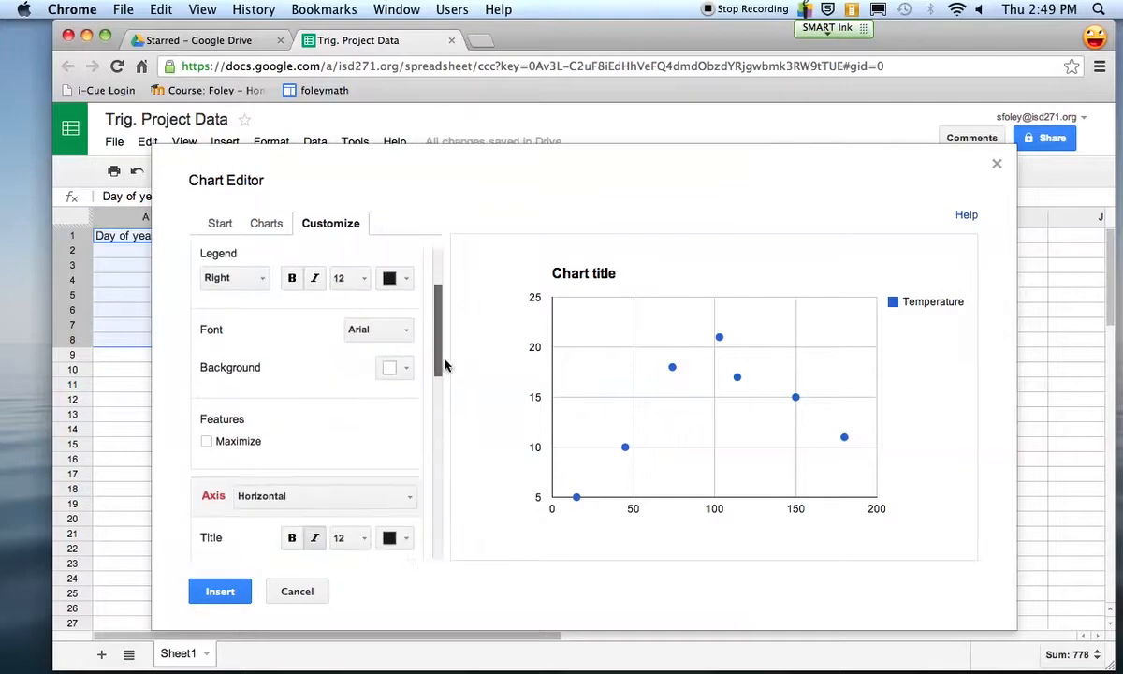
scroll(down, 3)
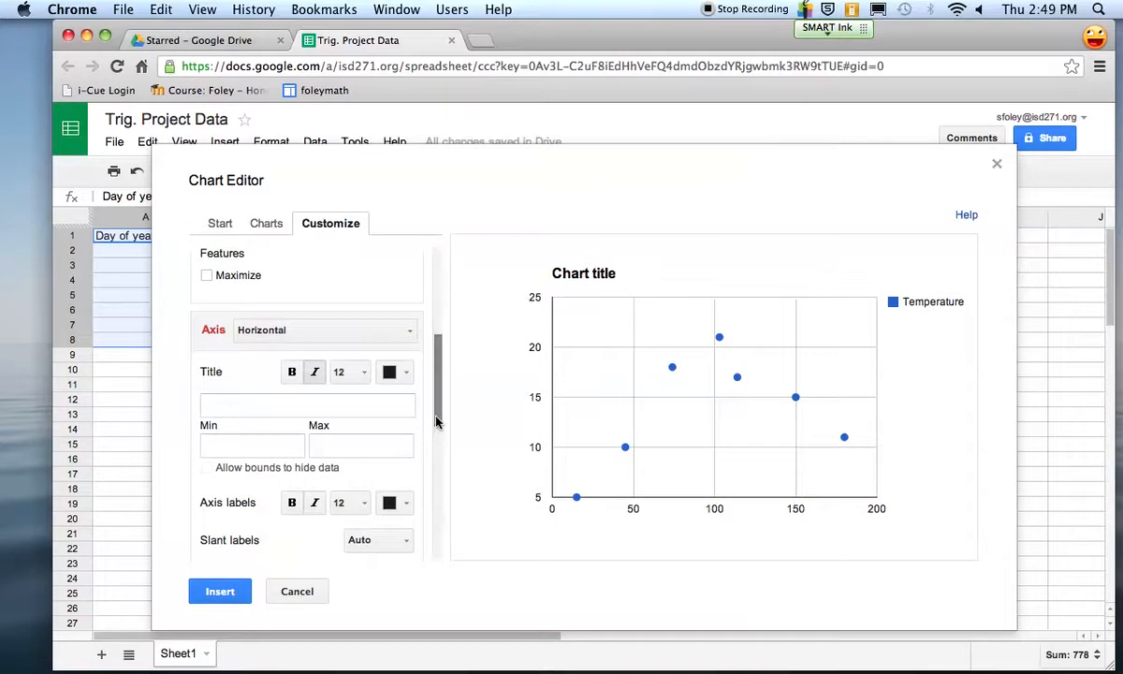
scroll(down, 3)
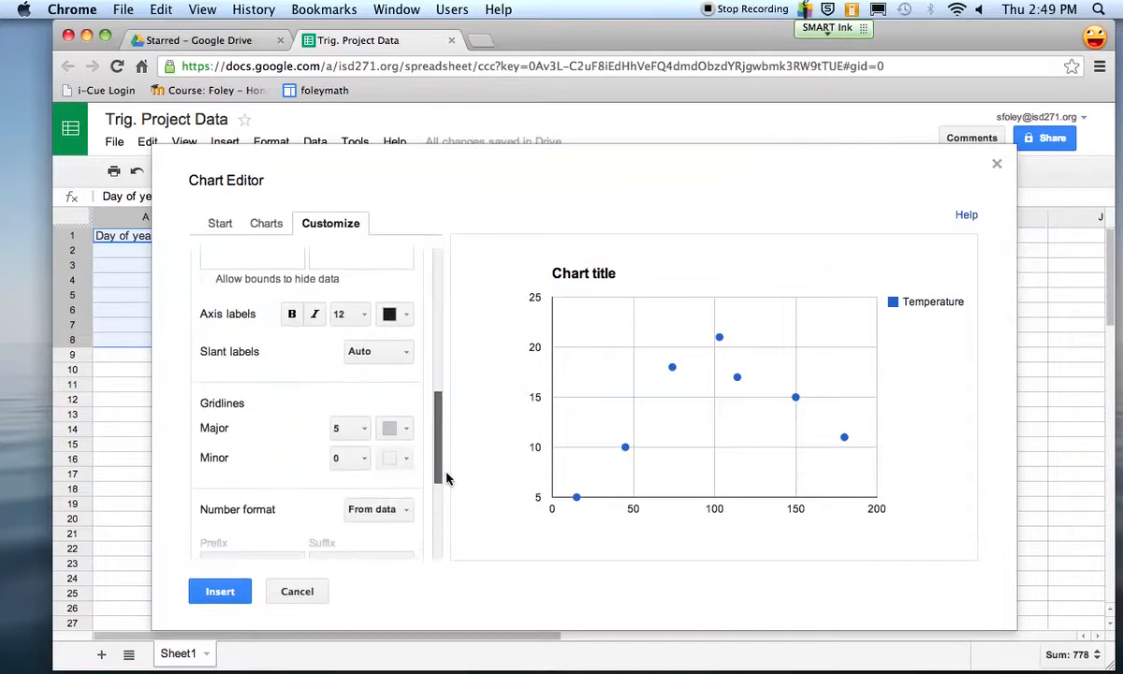
scroll(down, 3)
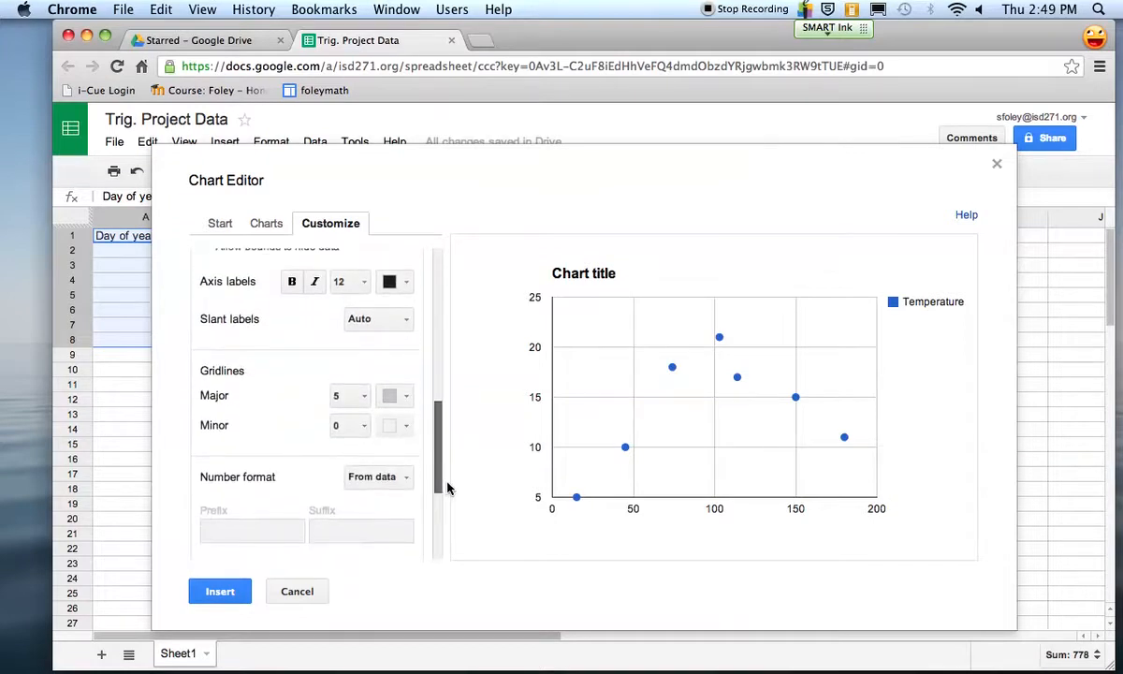
scroll(down, 3)
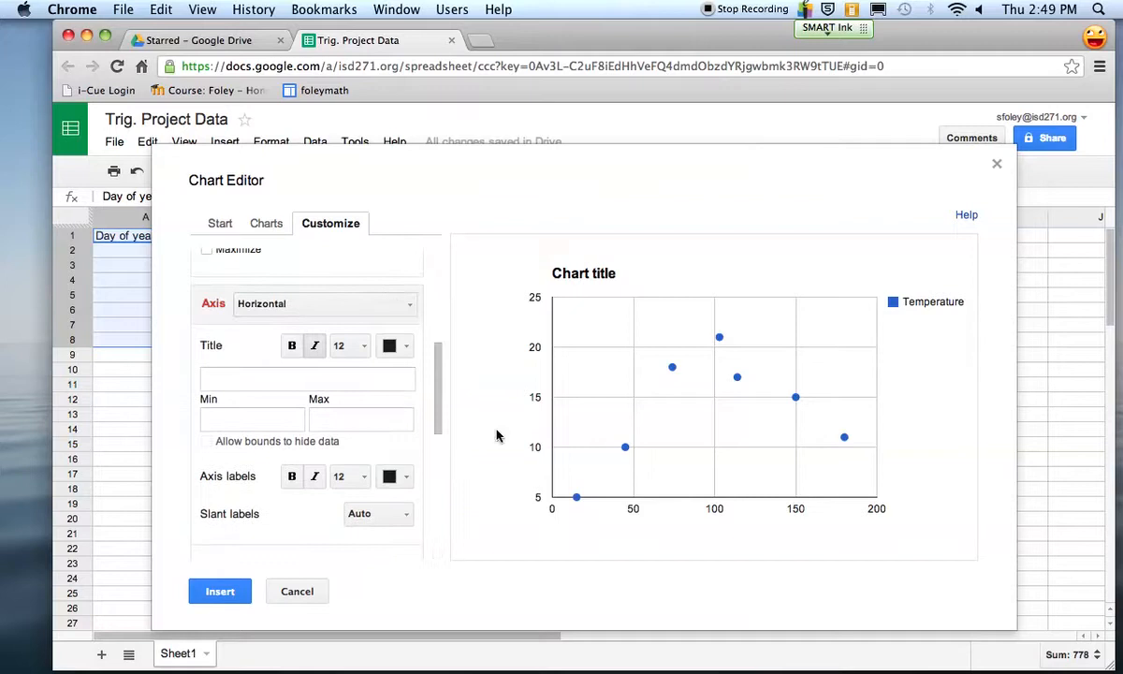
Set the left vertical axis to min 0, max 25, titled 'Temperature'
click(323, 303)
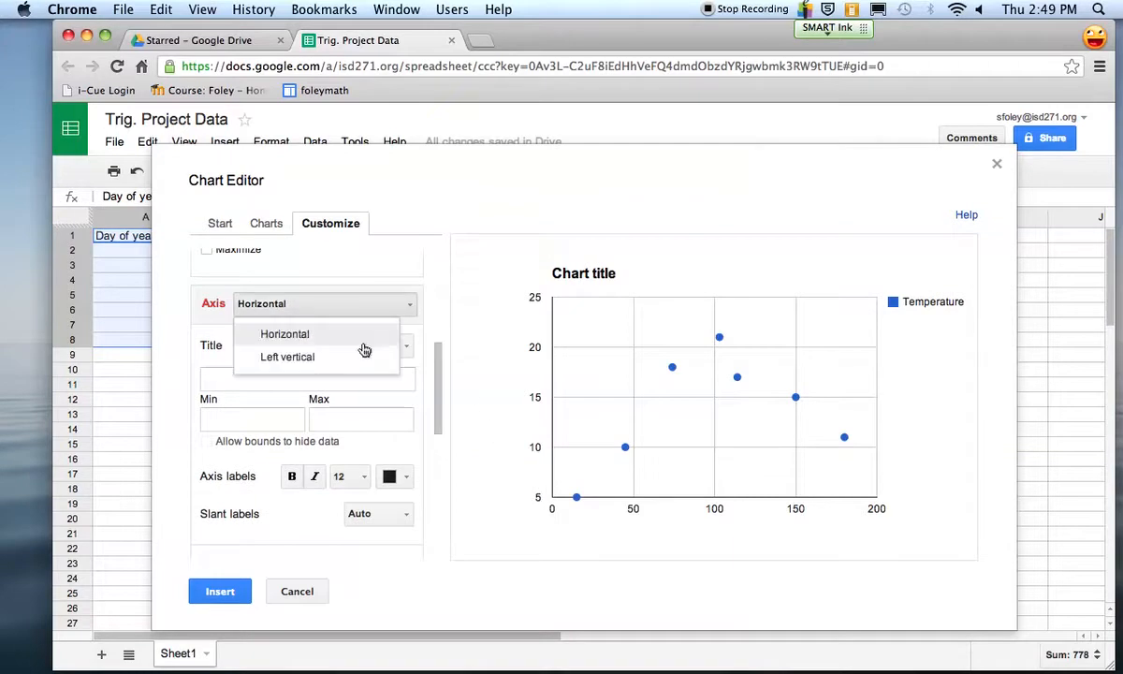
click(286, 357)
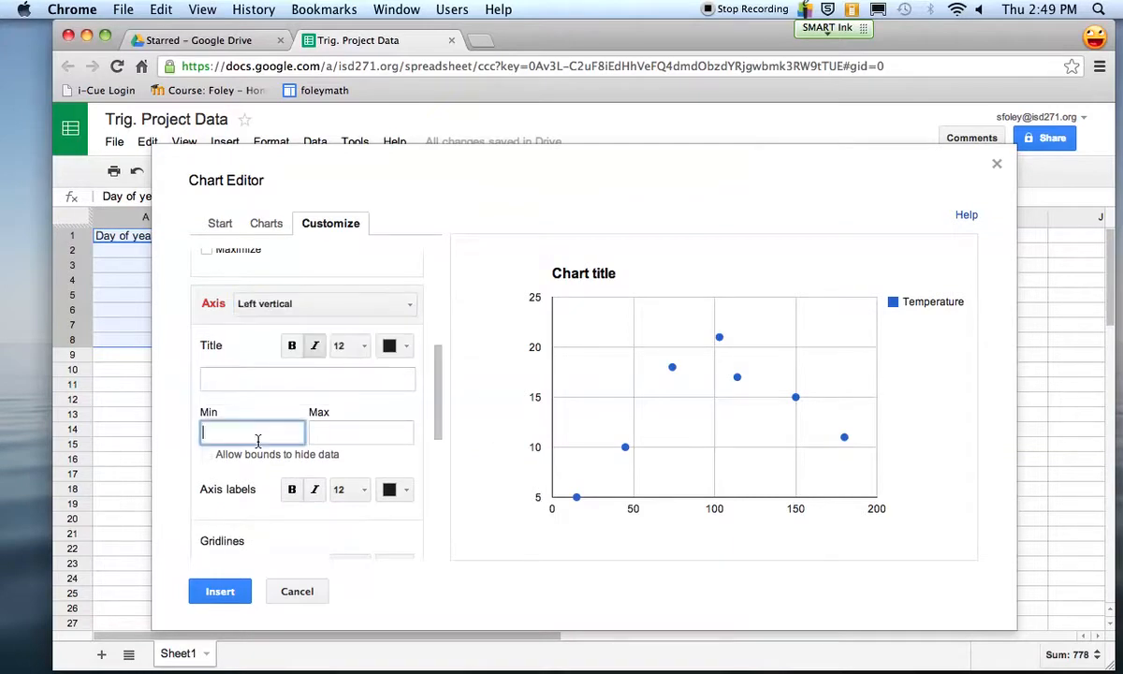
text(0)
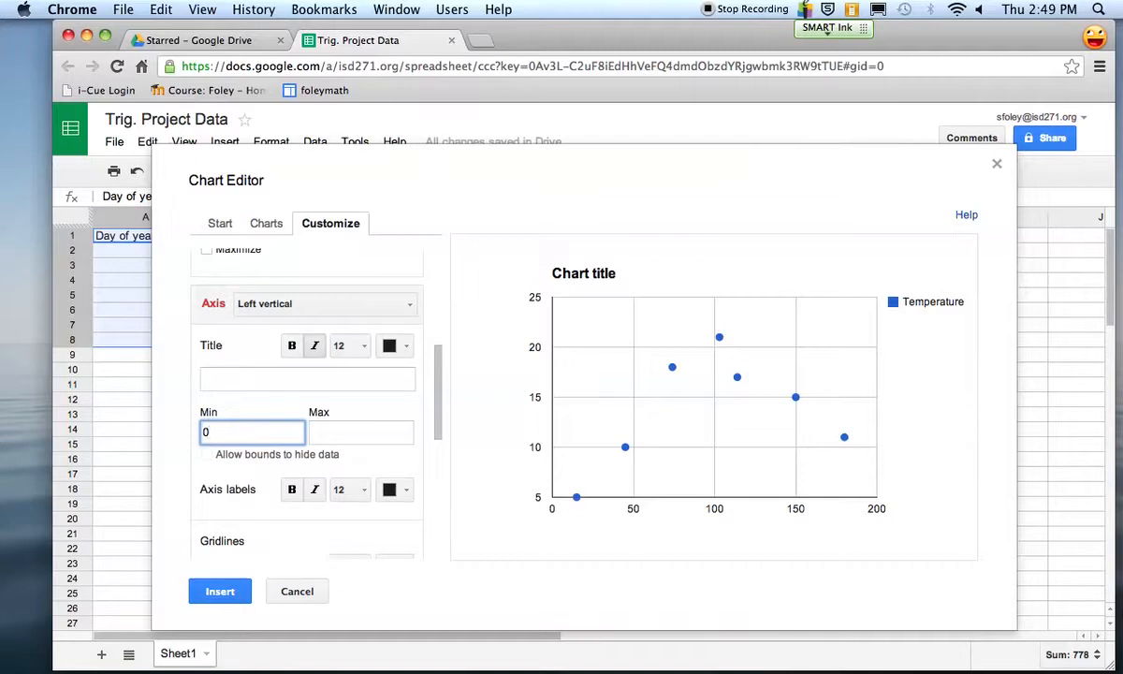
text(25)
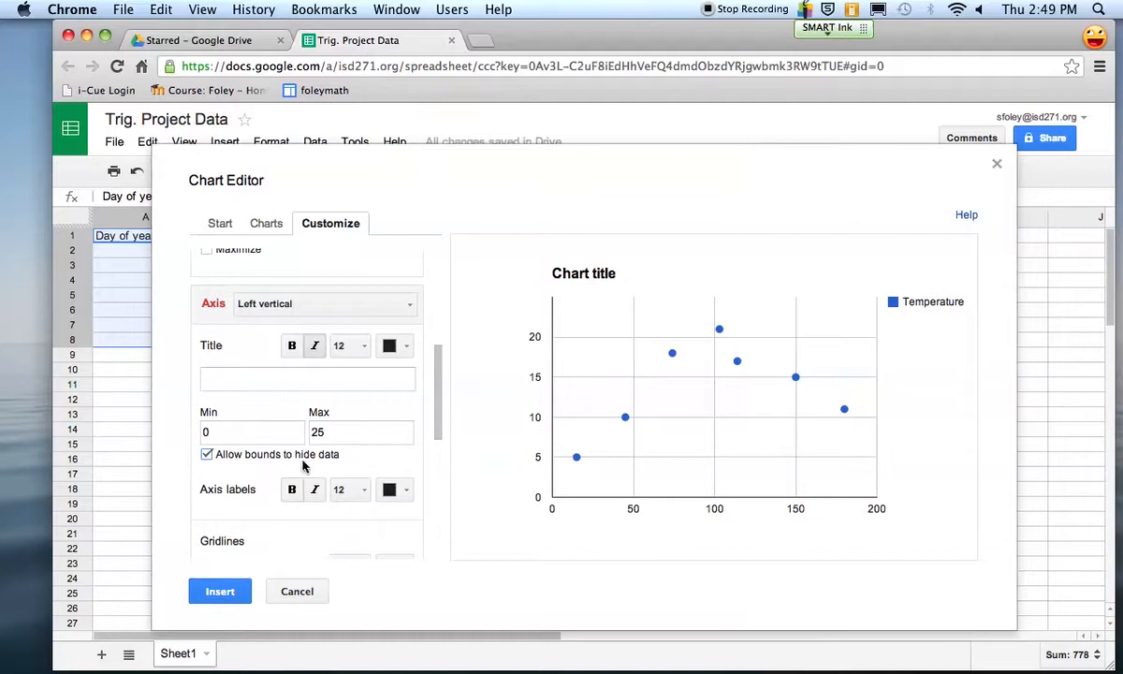
text(T)
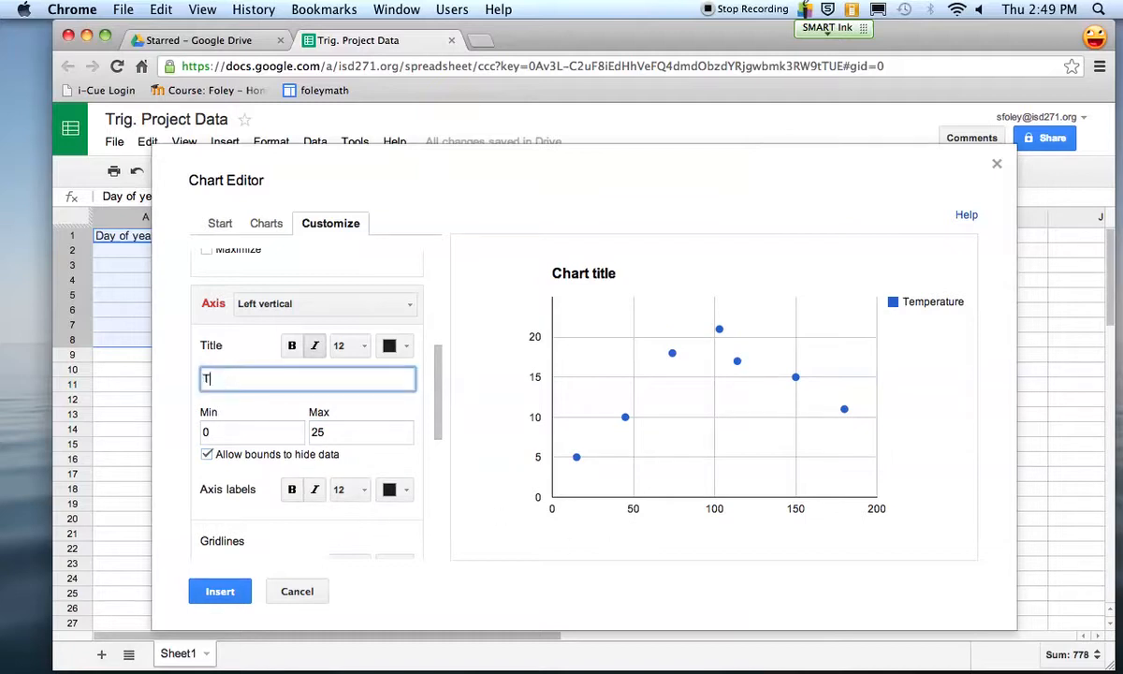
text(emperature)
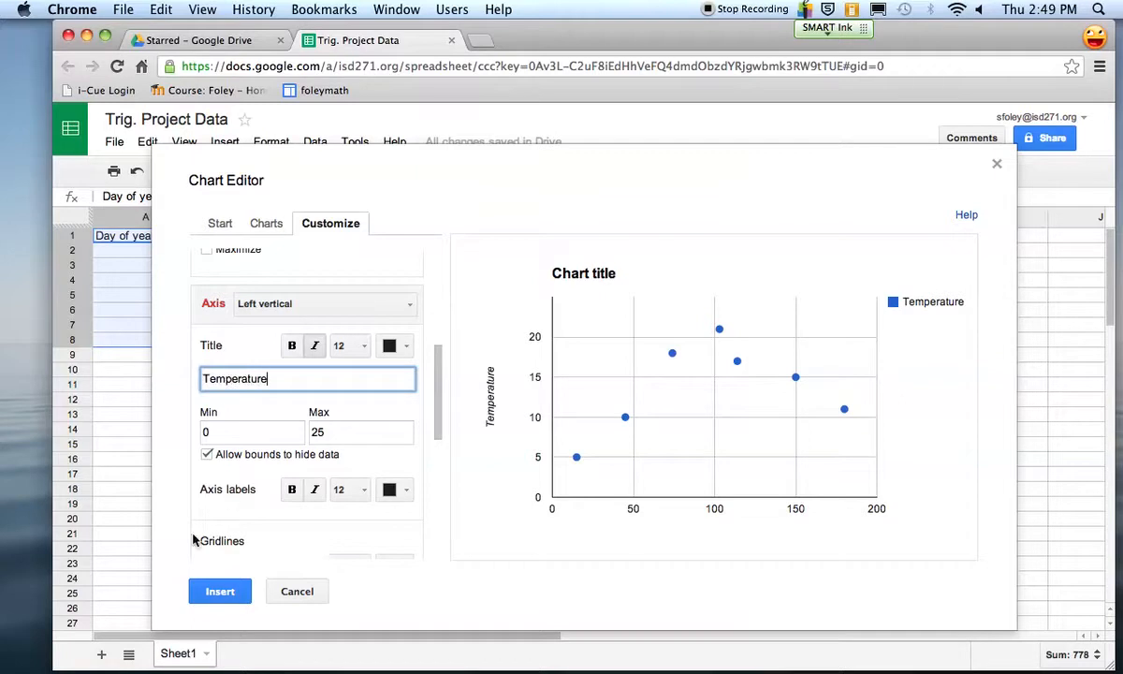
mouse_move(576, 355)
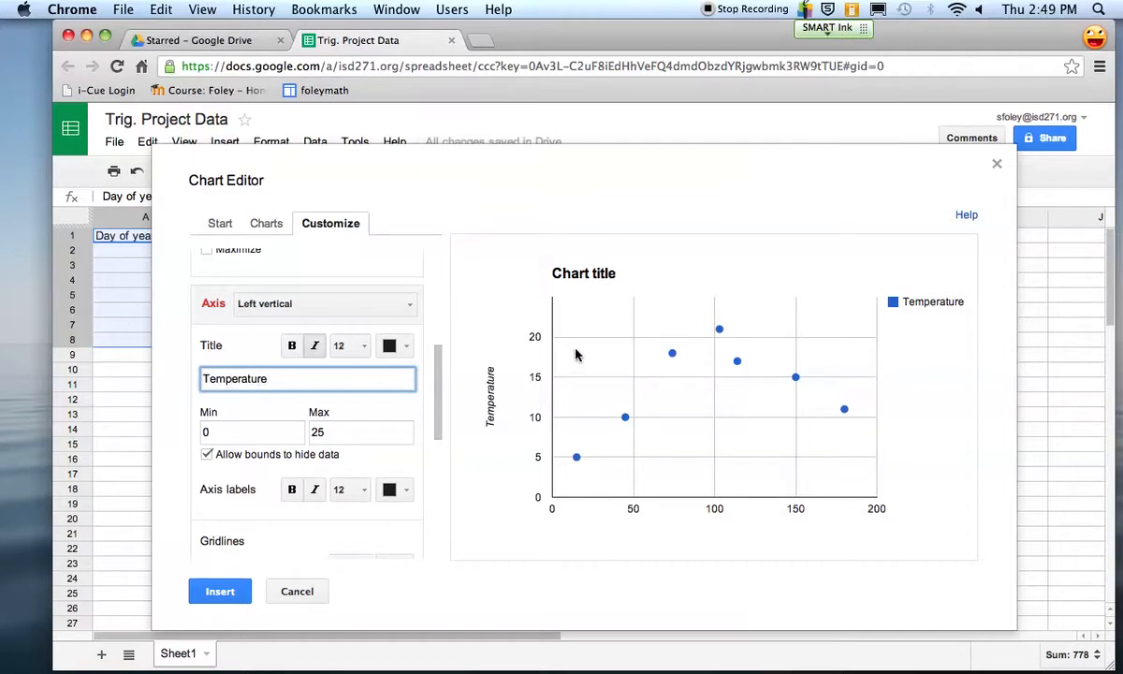
mouse_move(709, 386)
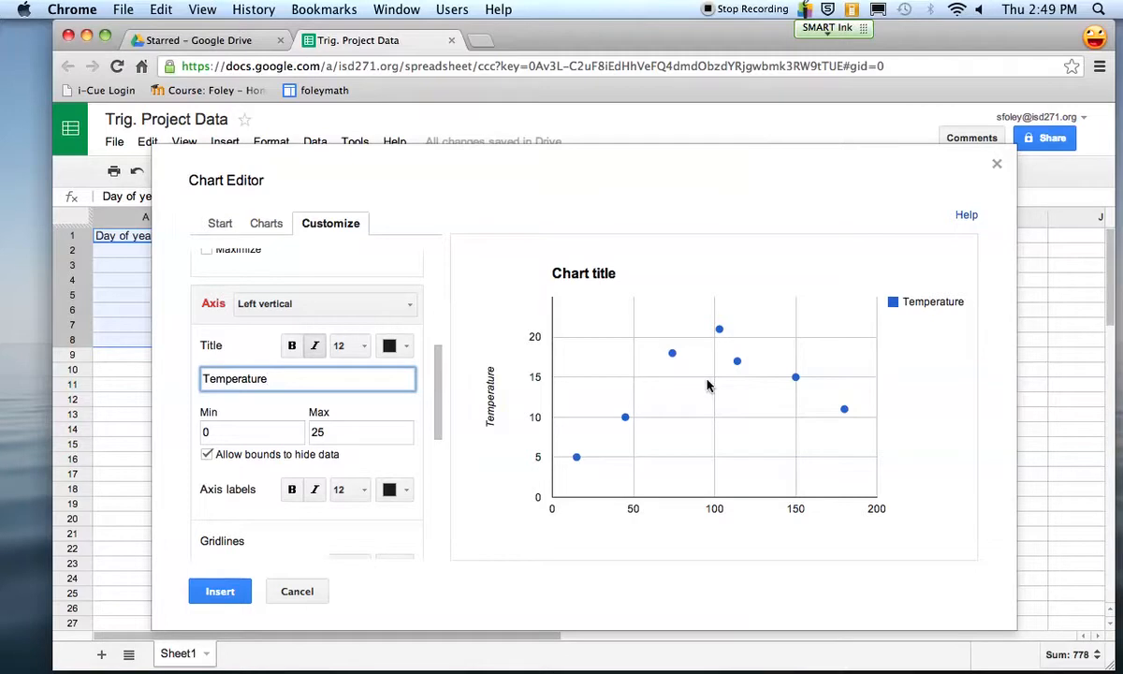
mouse_move(220, 591)
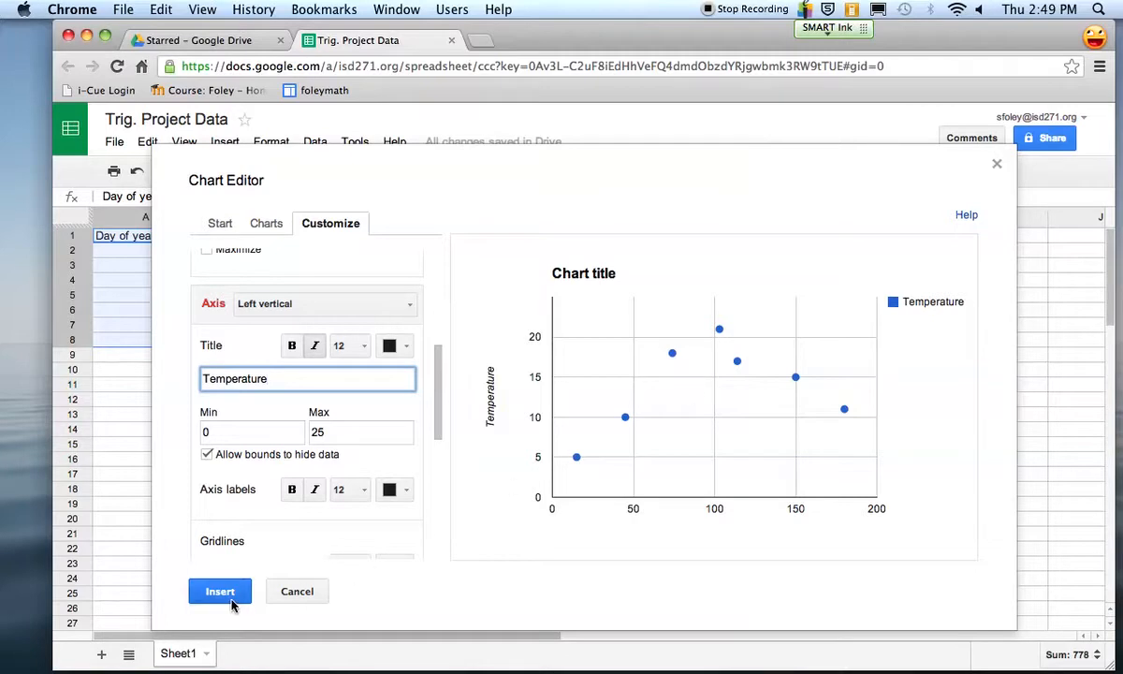
Insert the scatter chart into the sheet beside the data and select it
click(220, 591)
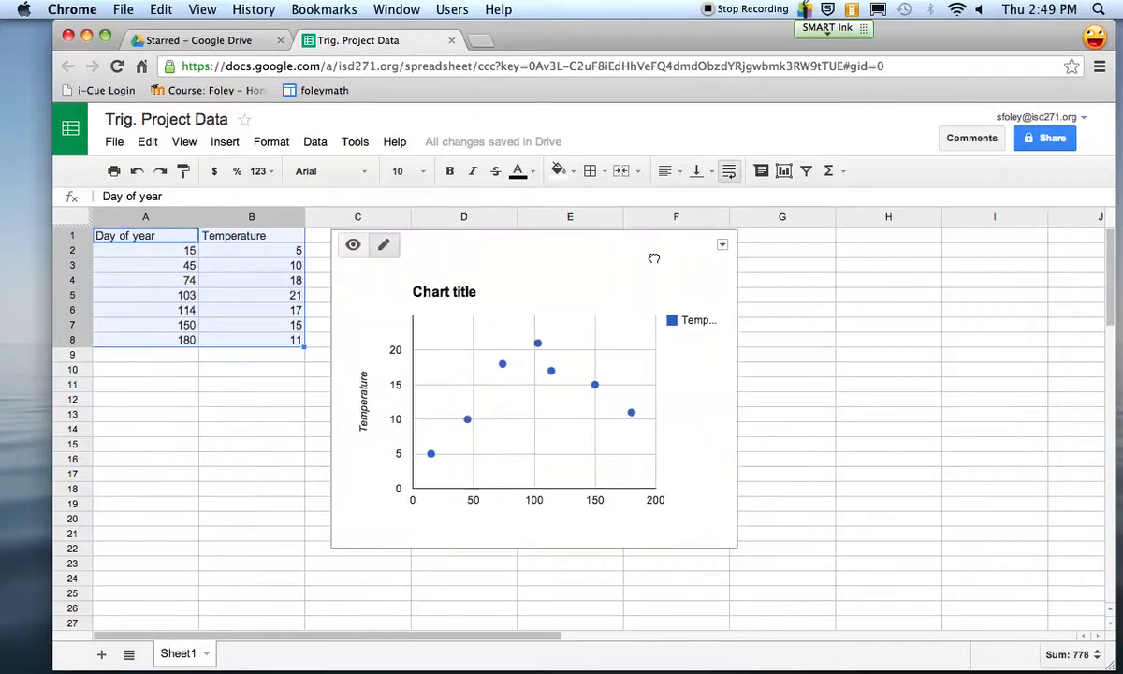
click(145, 369)
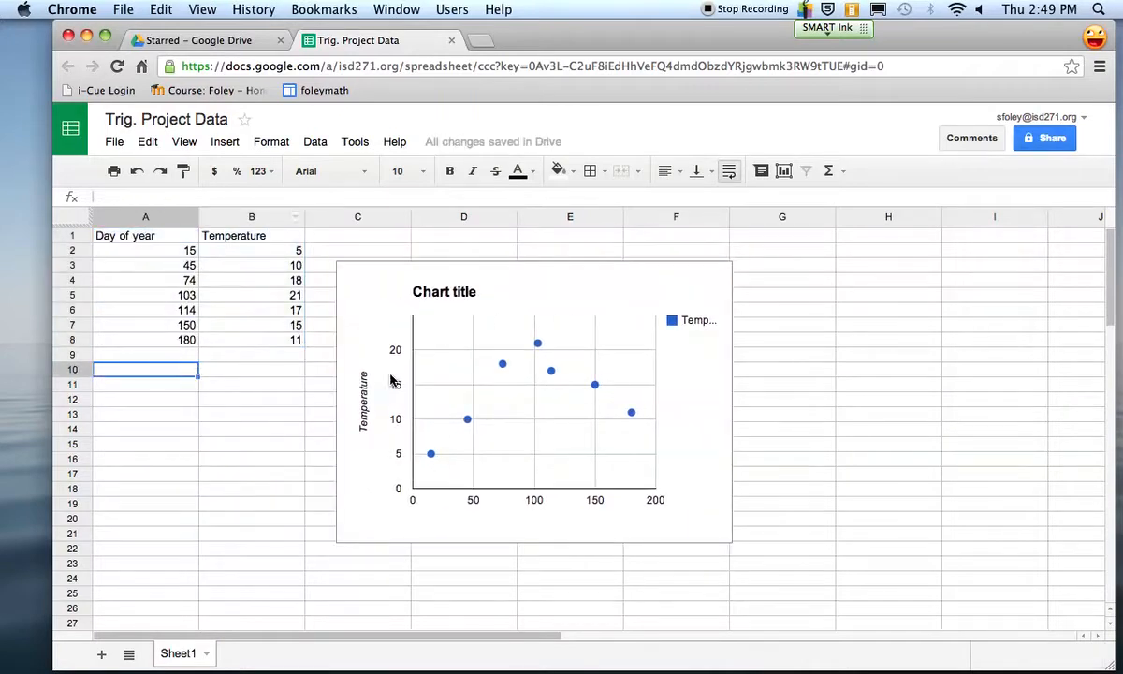
click(533, 402)
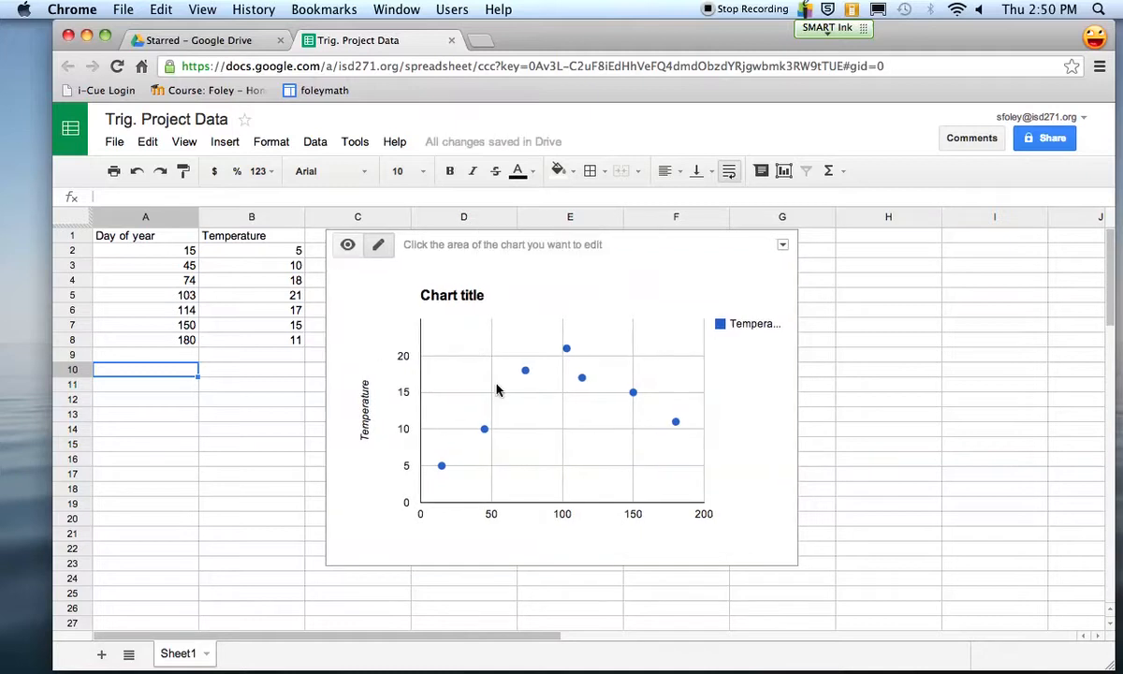
mouse_move(456, 471)
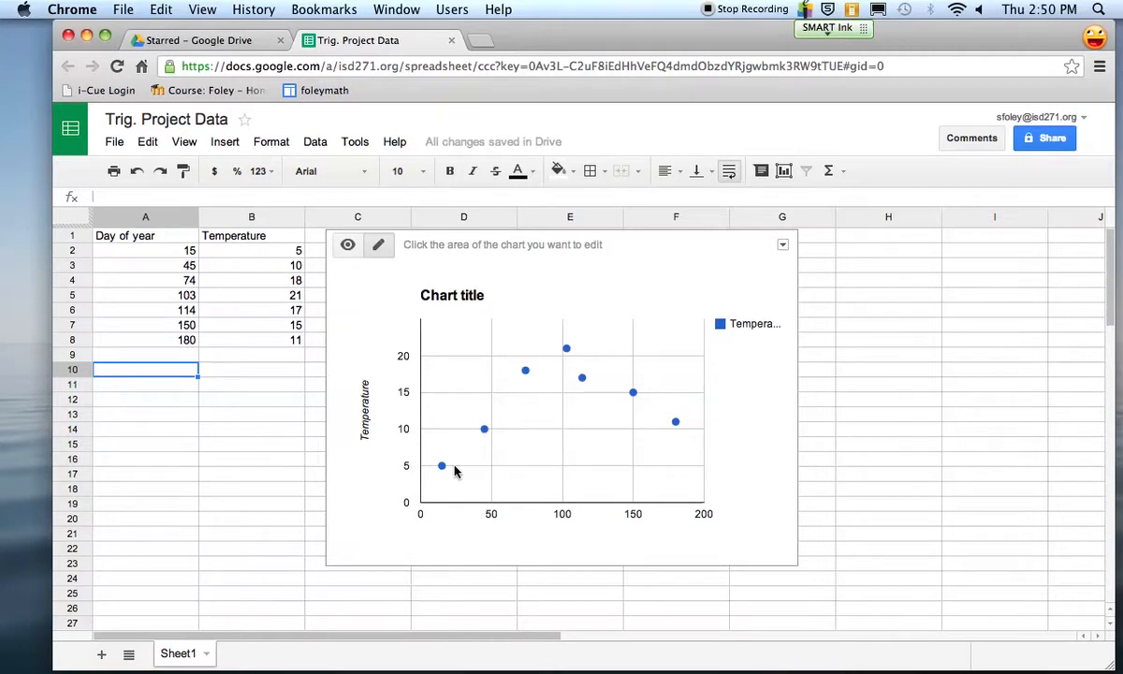
mouse_move(403, 410)
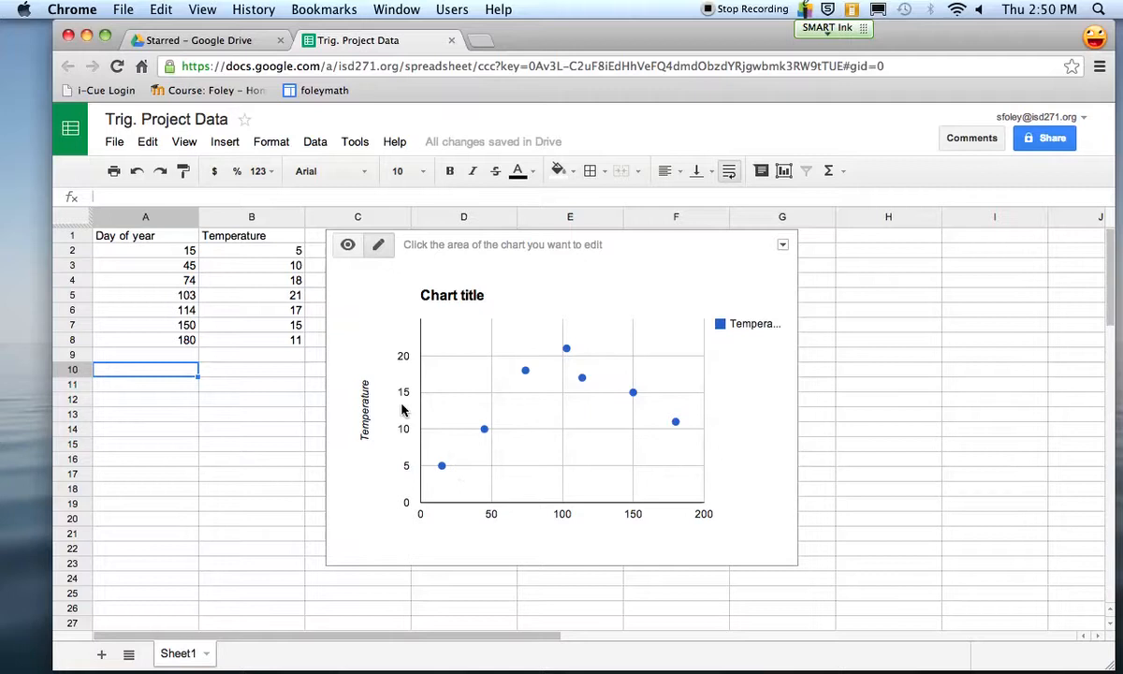
mouse_move(435, 344)
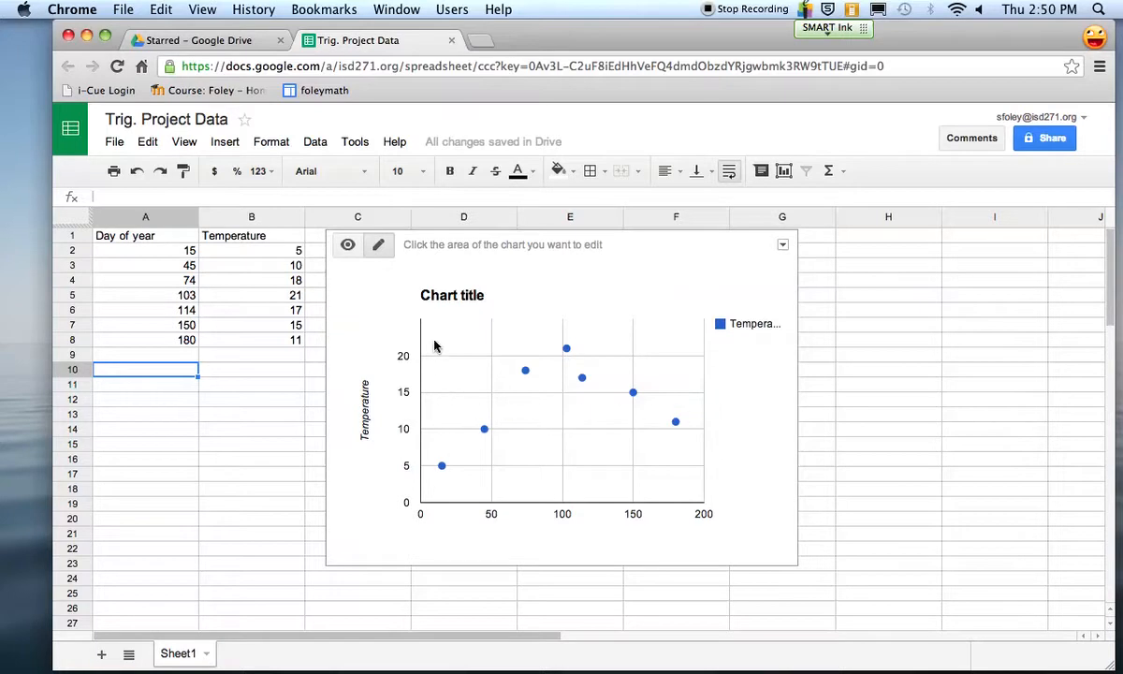
mouse_move(443, 365)
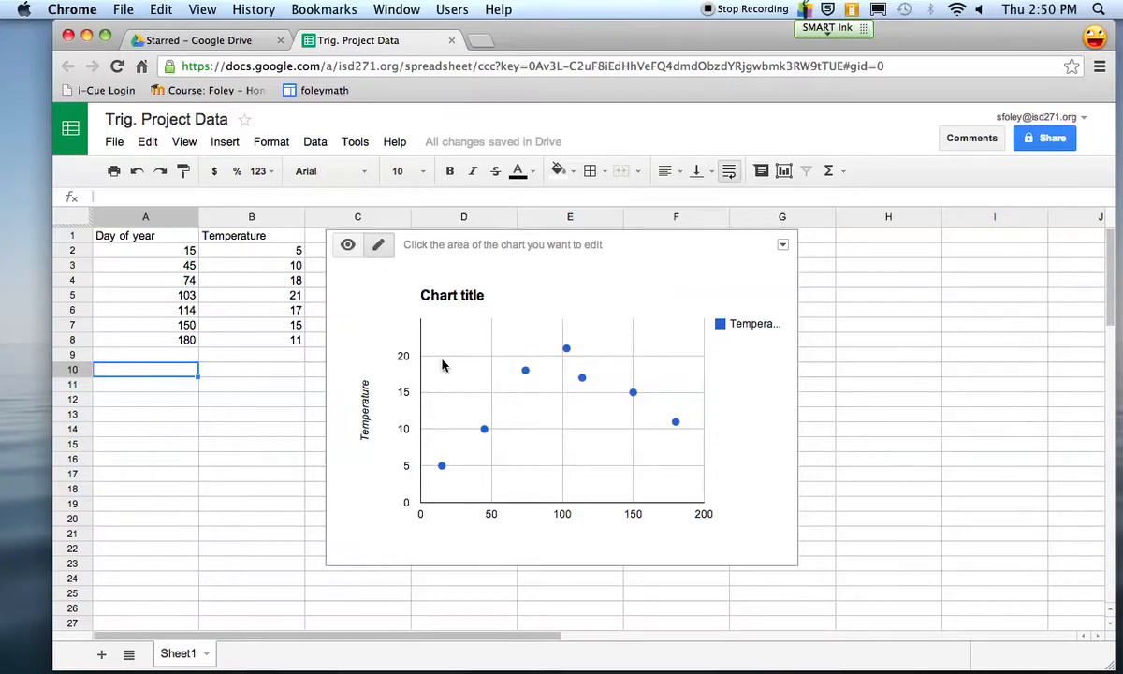
mouse_move(681, 475)
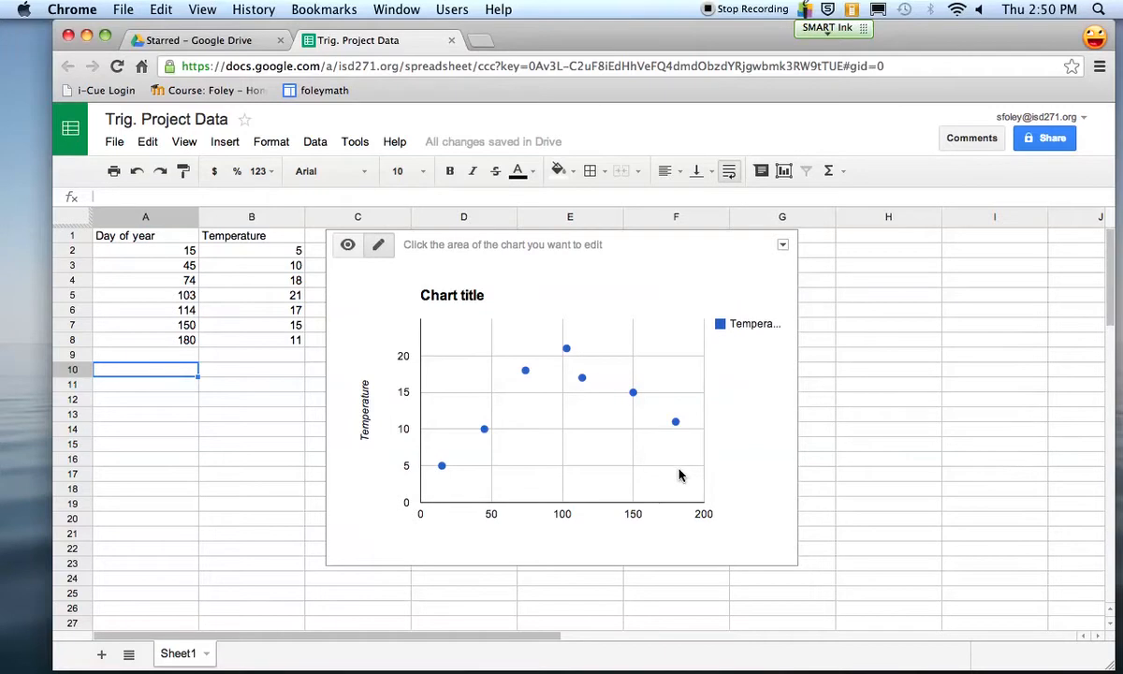